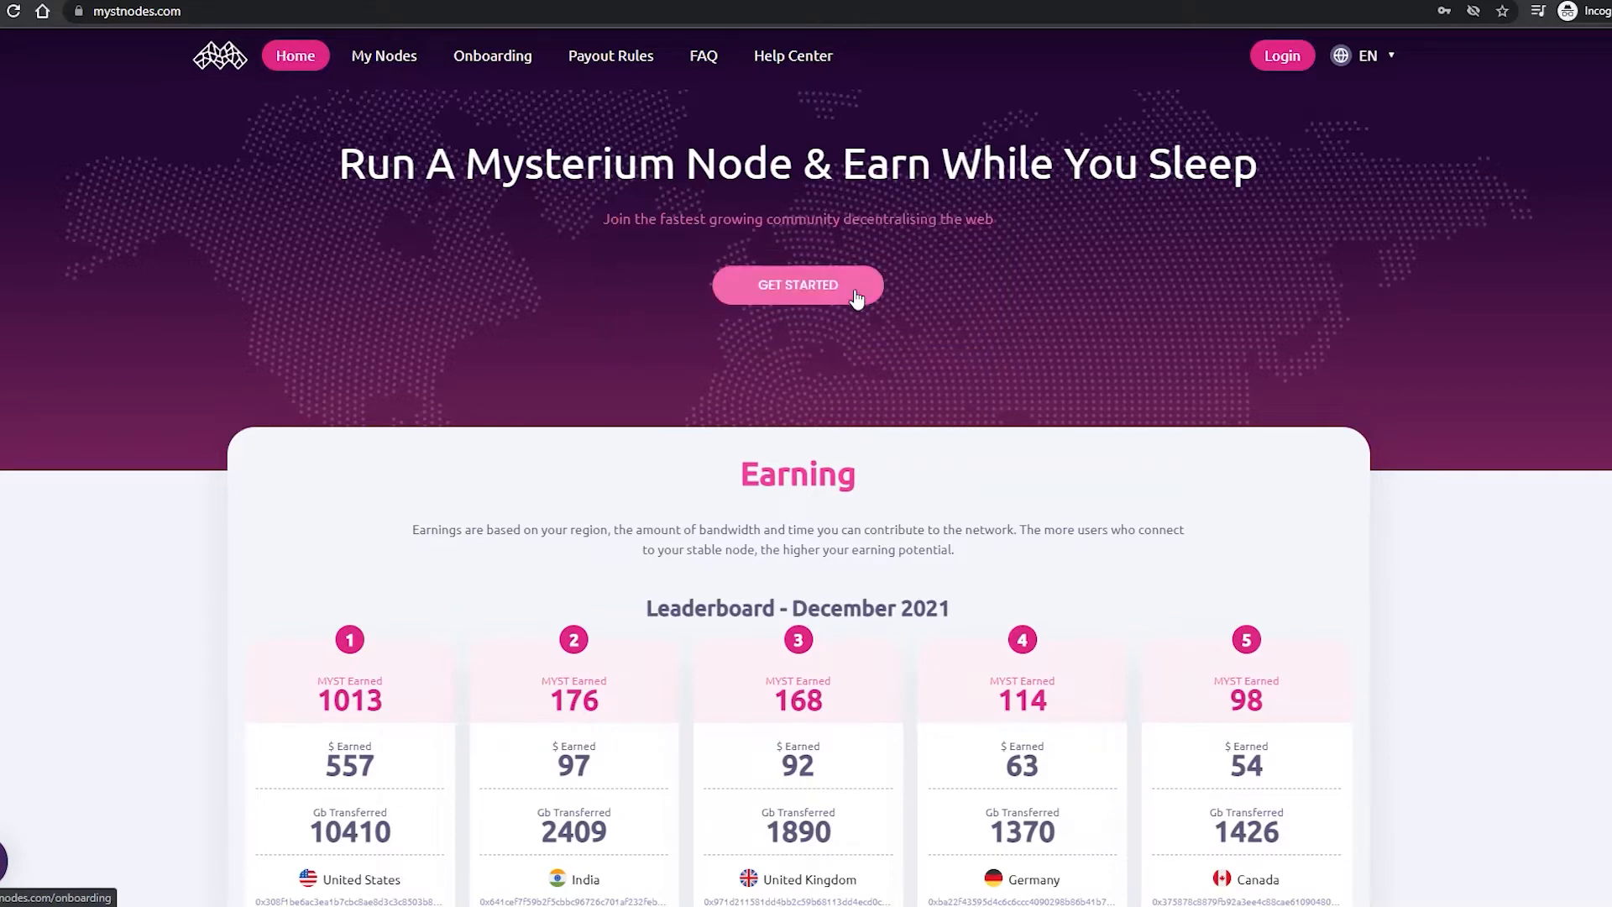
Step: Go from the mystnodes.com Get Started page to the empty Create account form
left_click(796, 285)
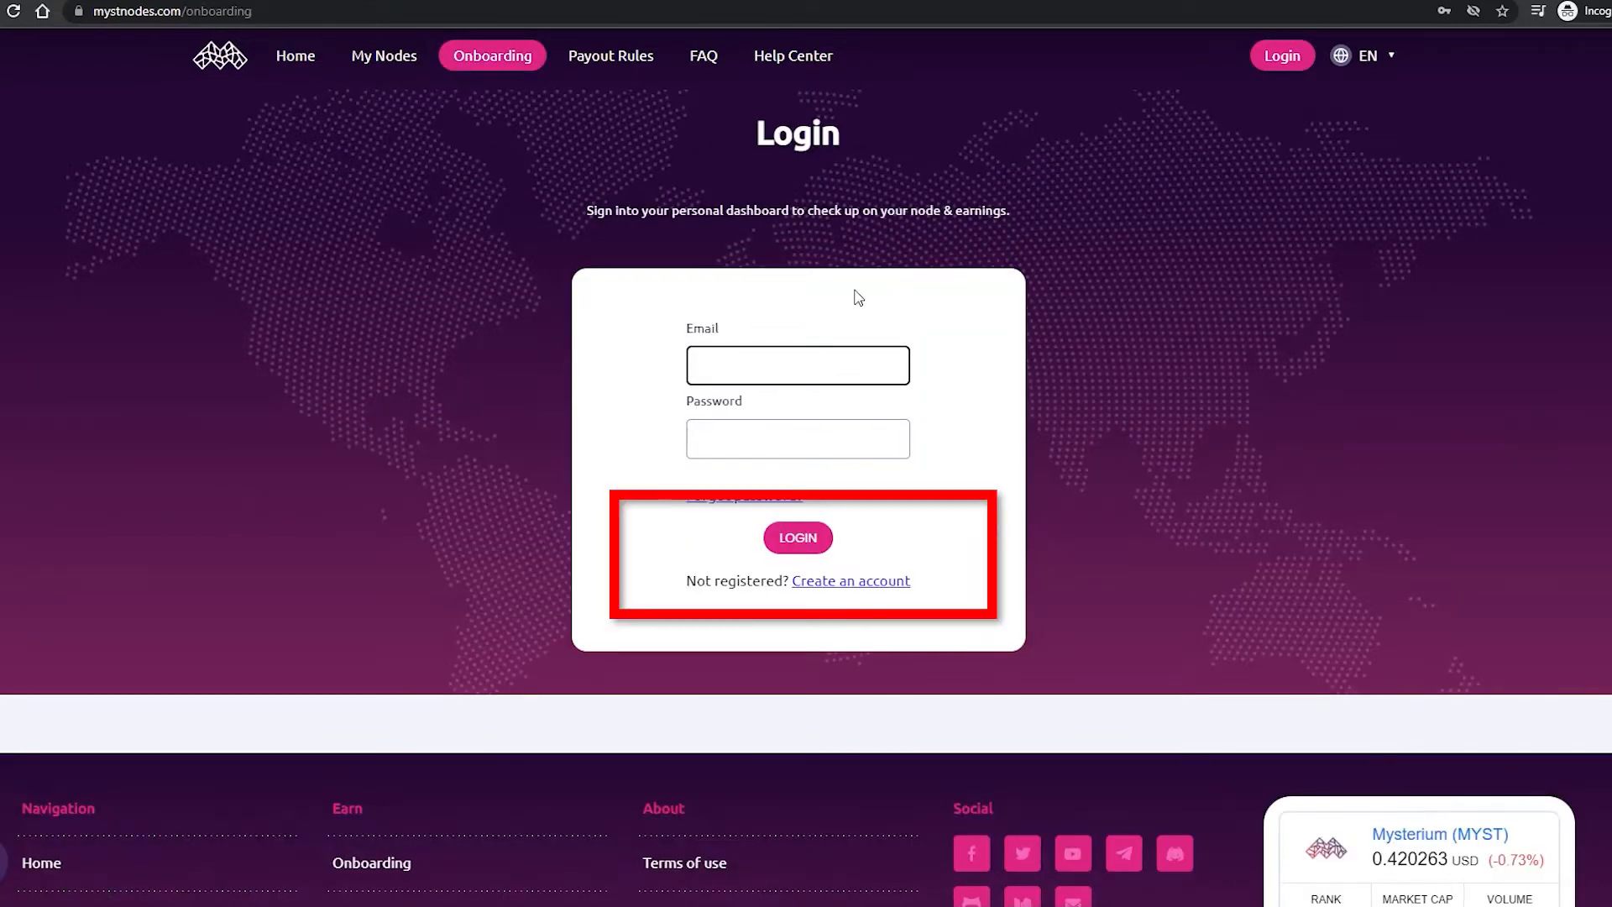
left_click(851, 581)
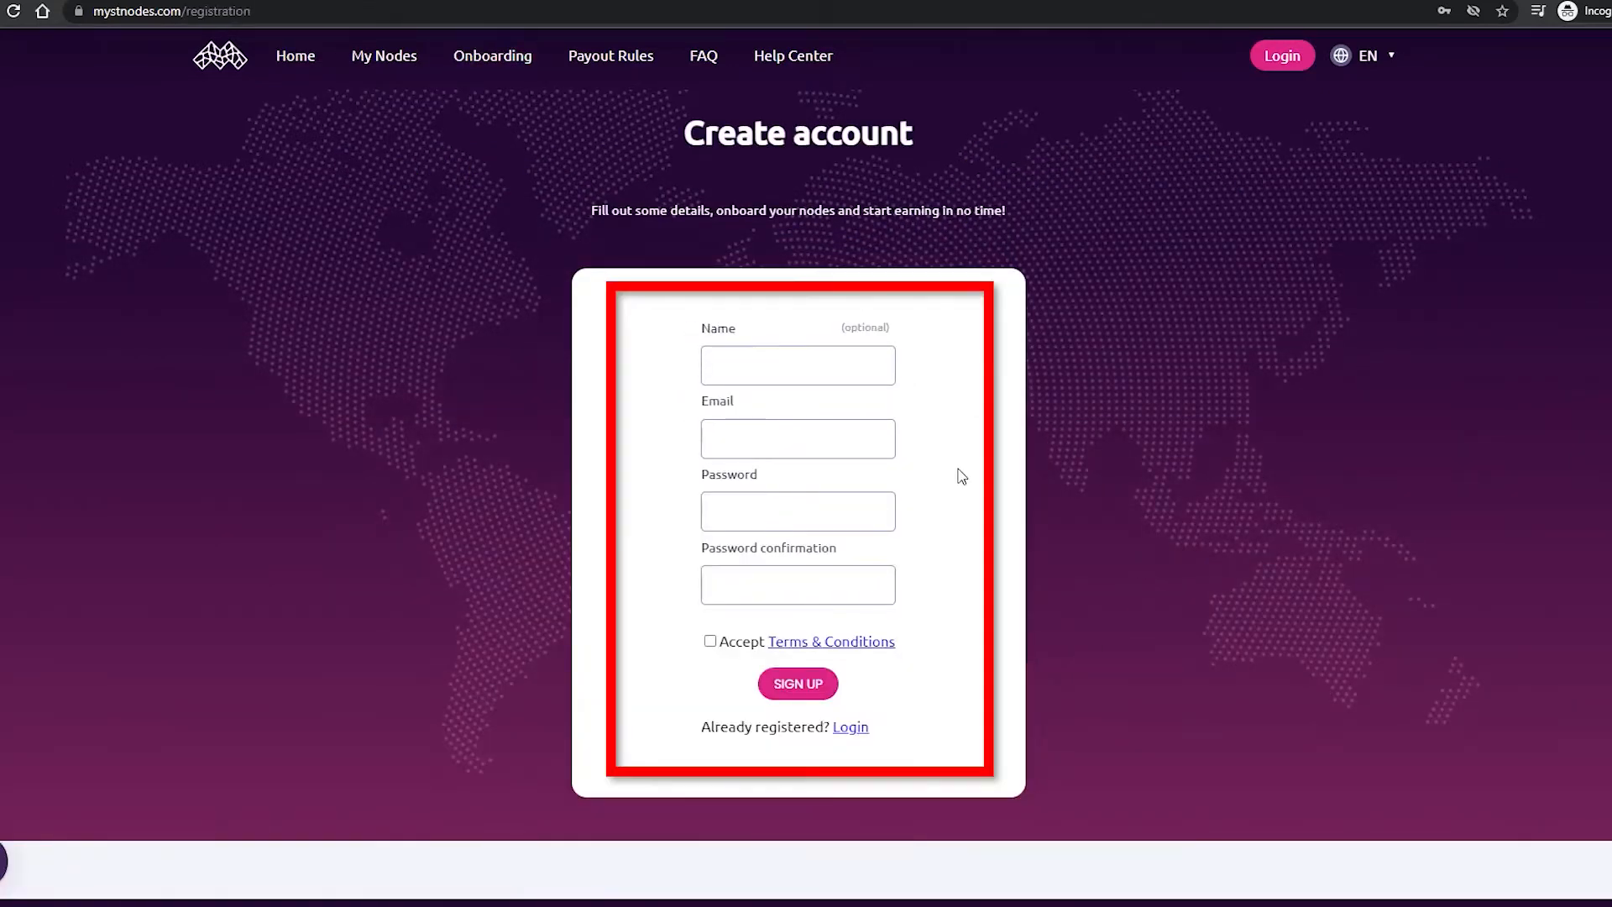
mouse_move(964, 577)
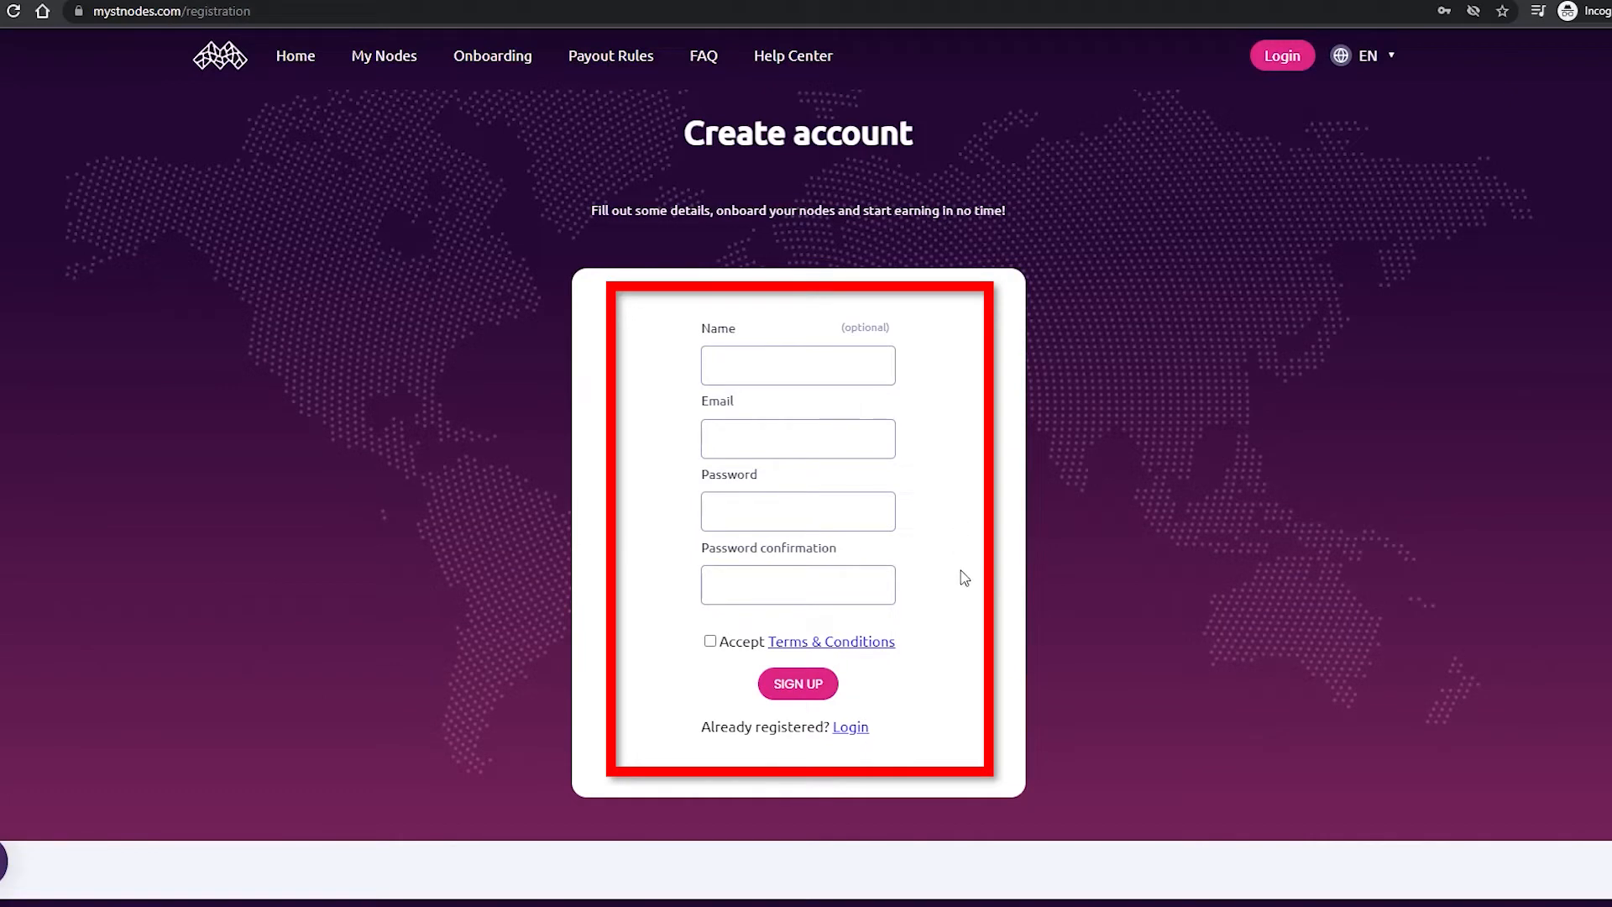
mouse_move(963, 572)
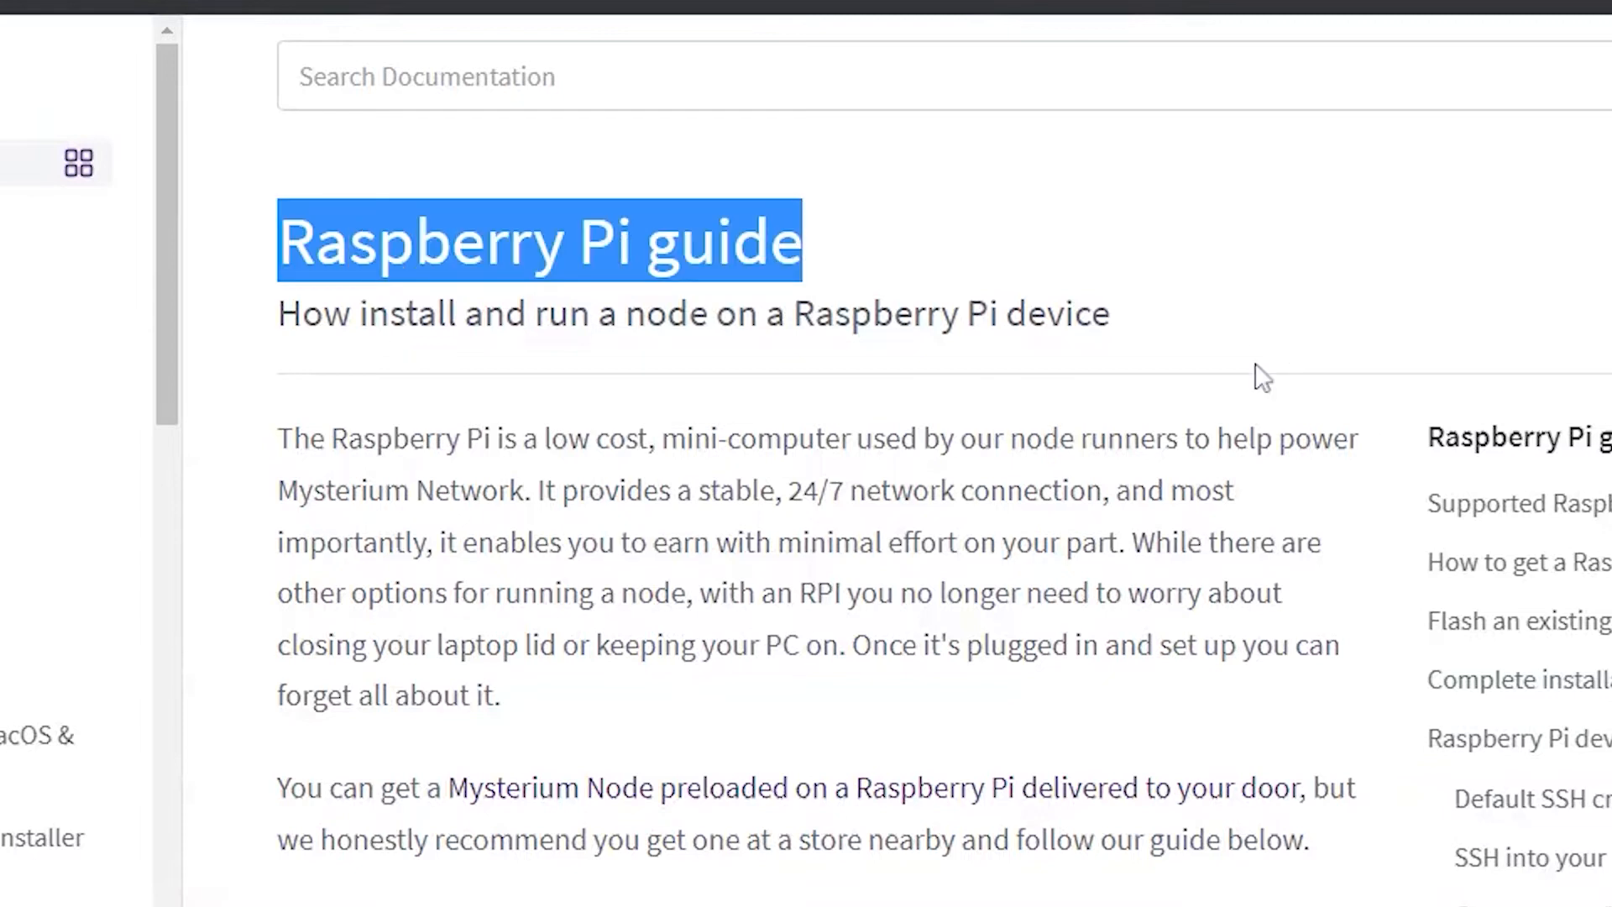
scroll("down", 3)
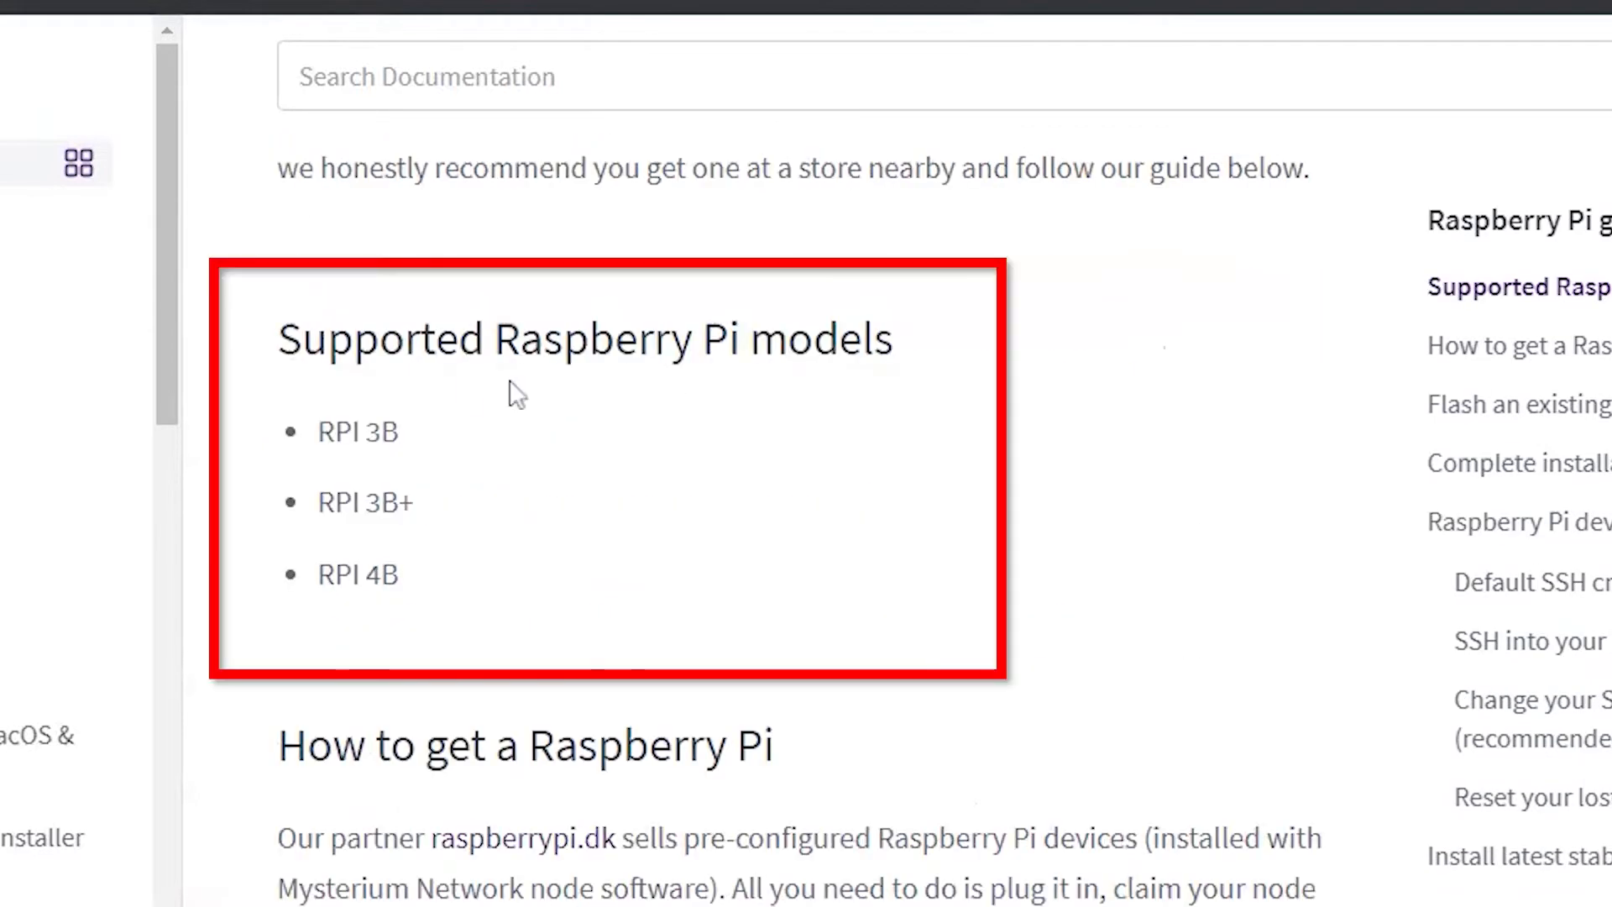
double_click(302, 338)
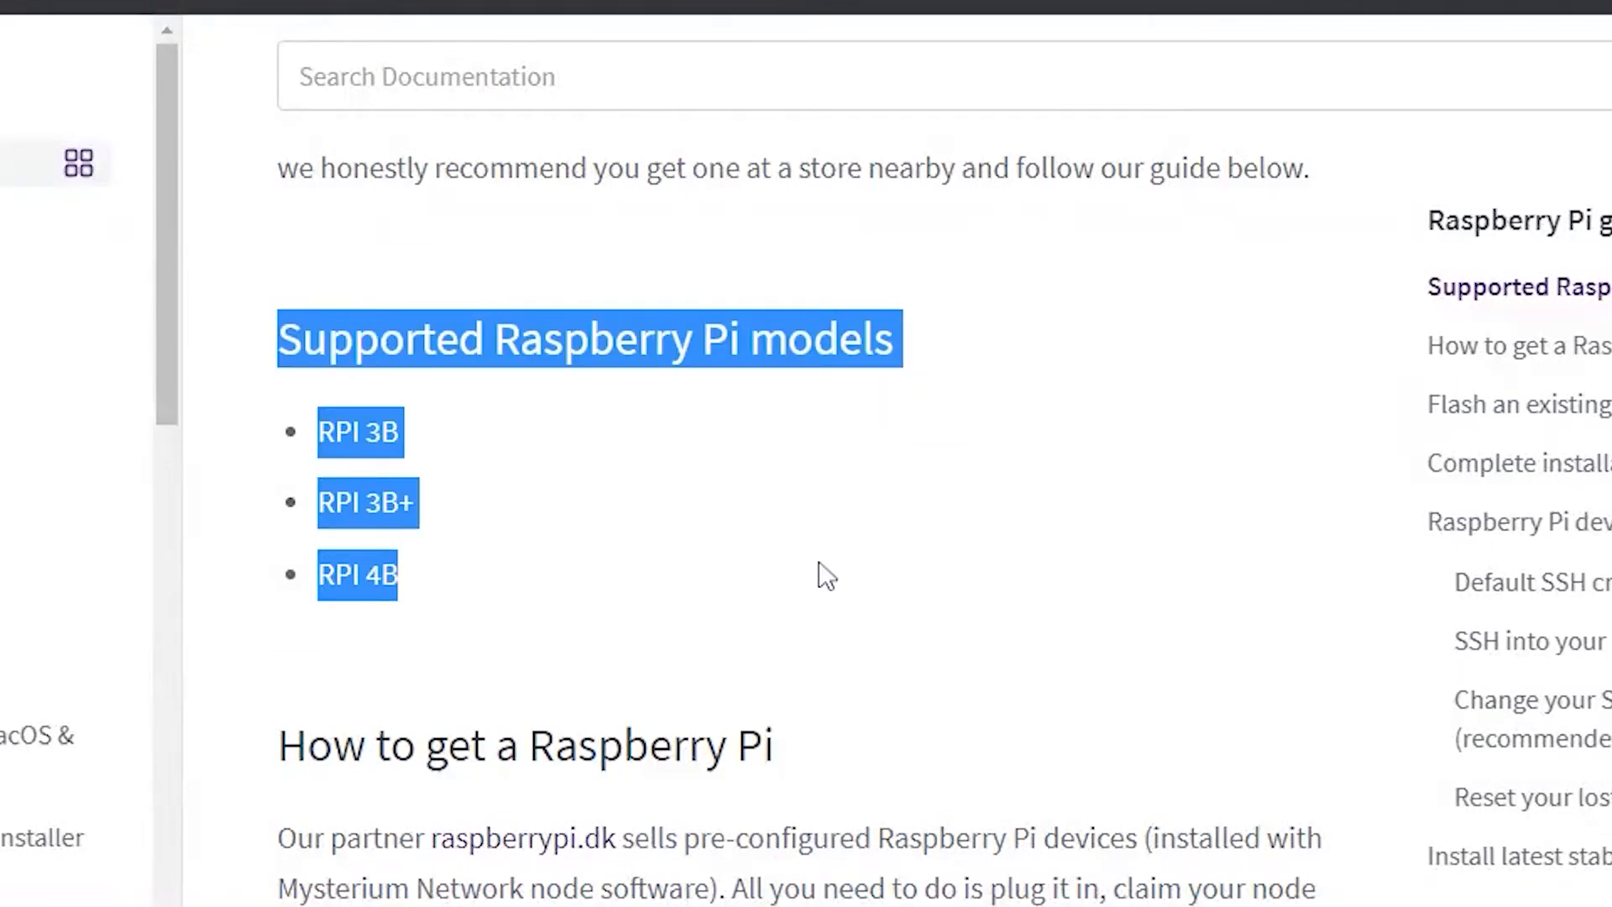
left_click(1517, 403)
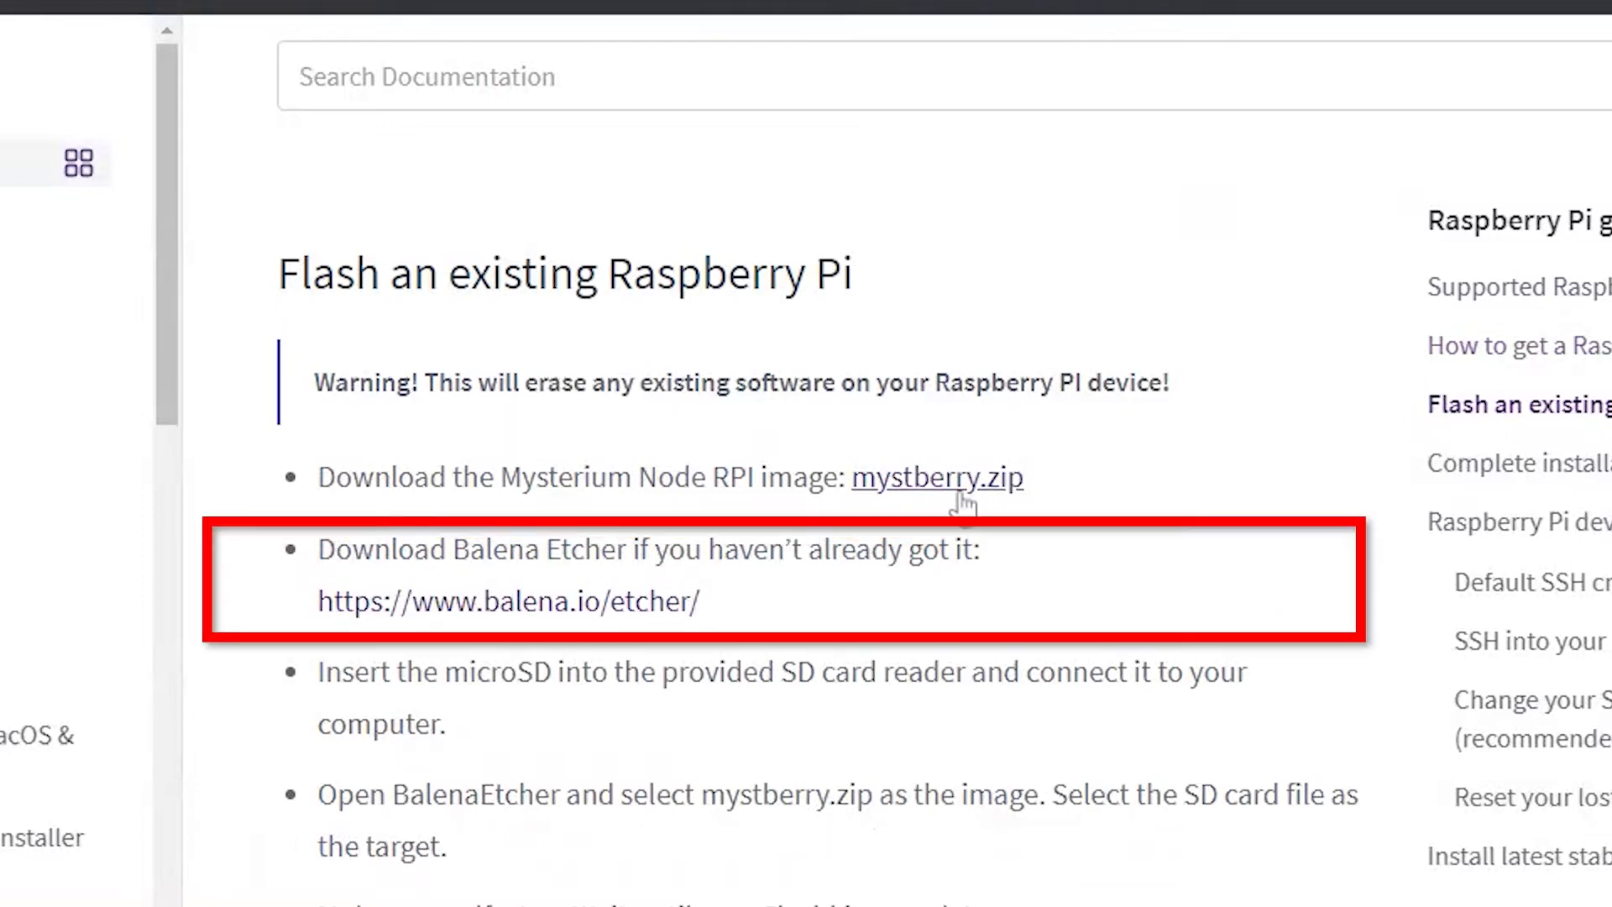
mouse_move(962, 504)
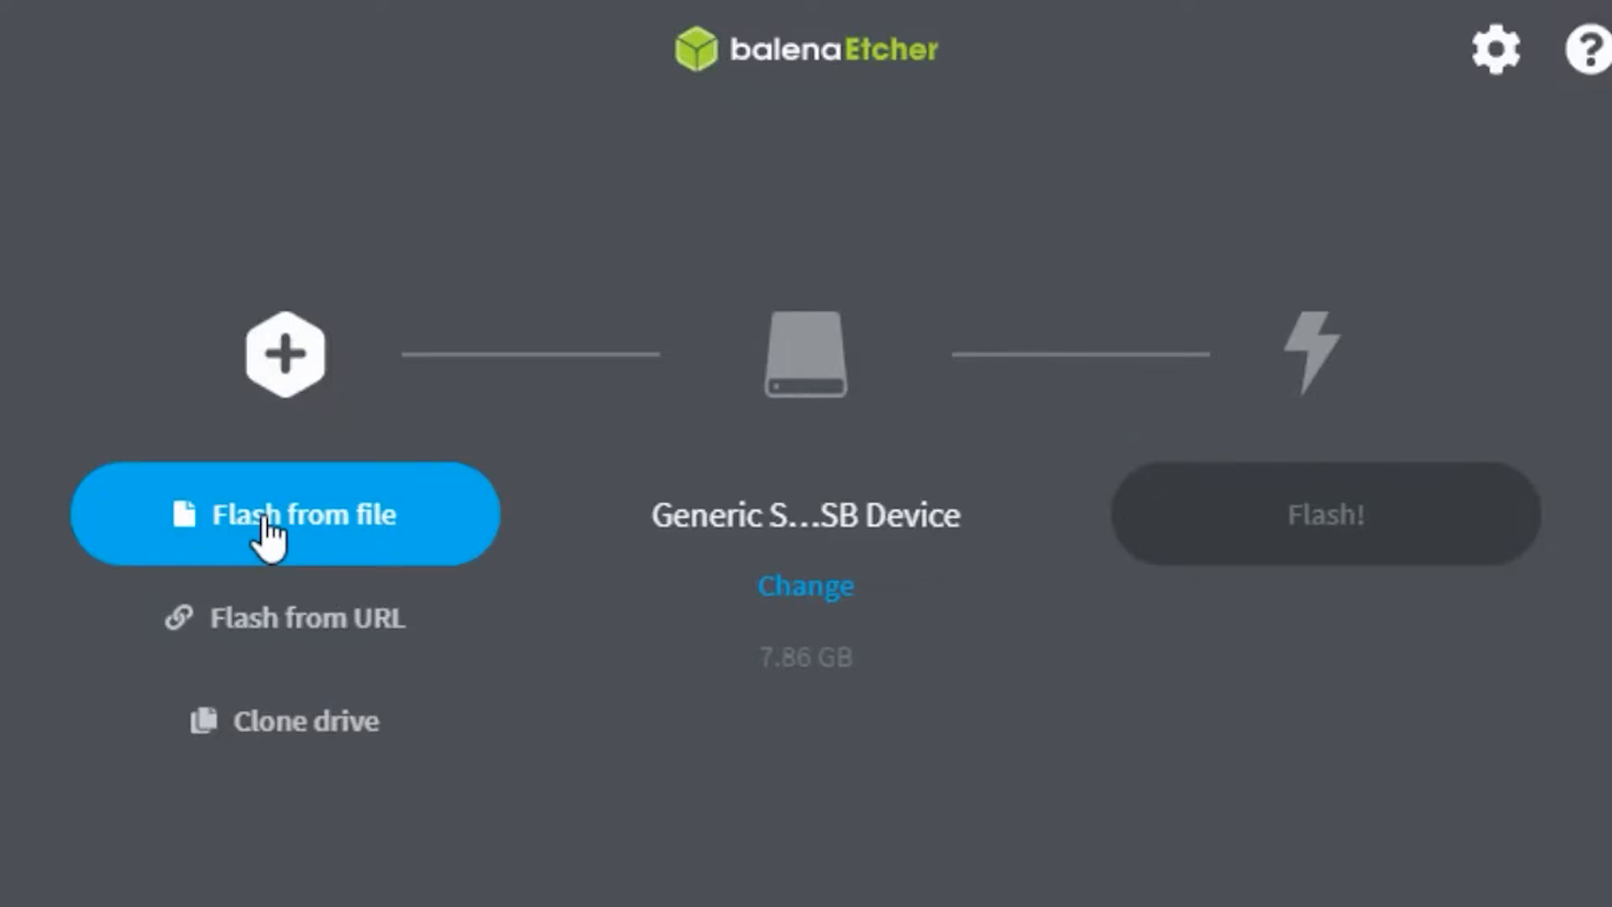
Step: Load the Raspberry Pi image and select the 7.86 GB USB storage drive as target
left_click(285, 514)
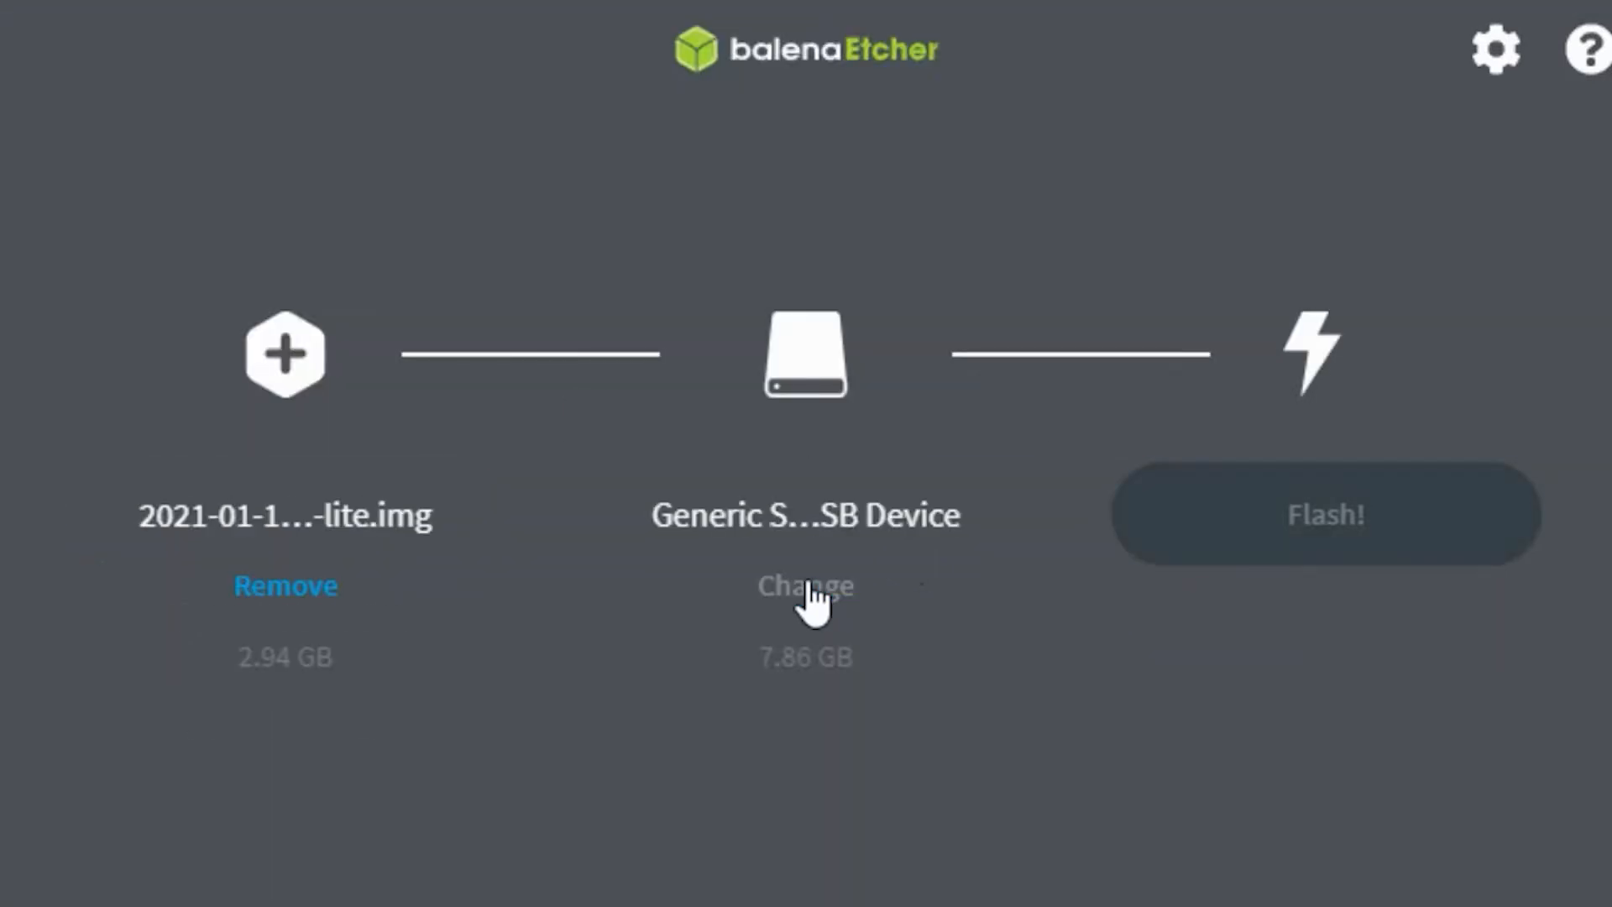
left_click(805, 585)
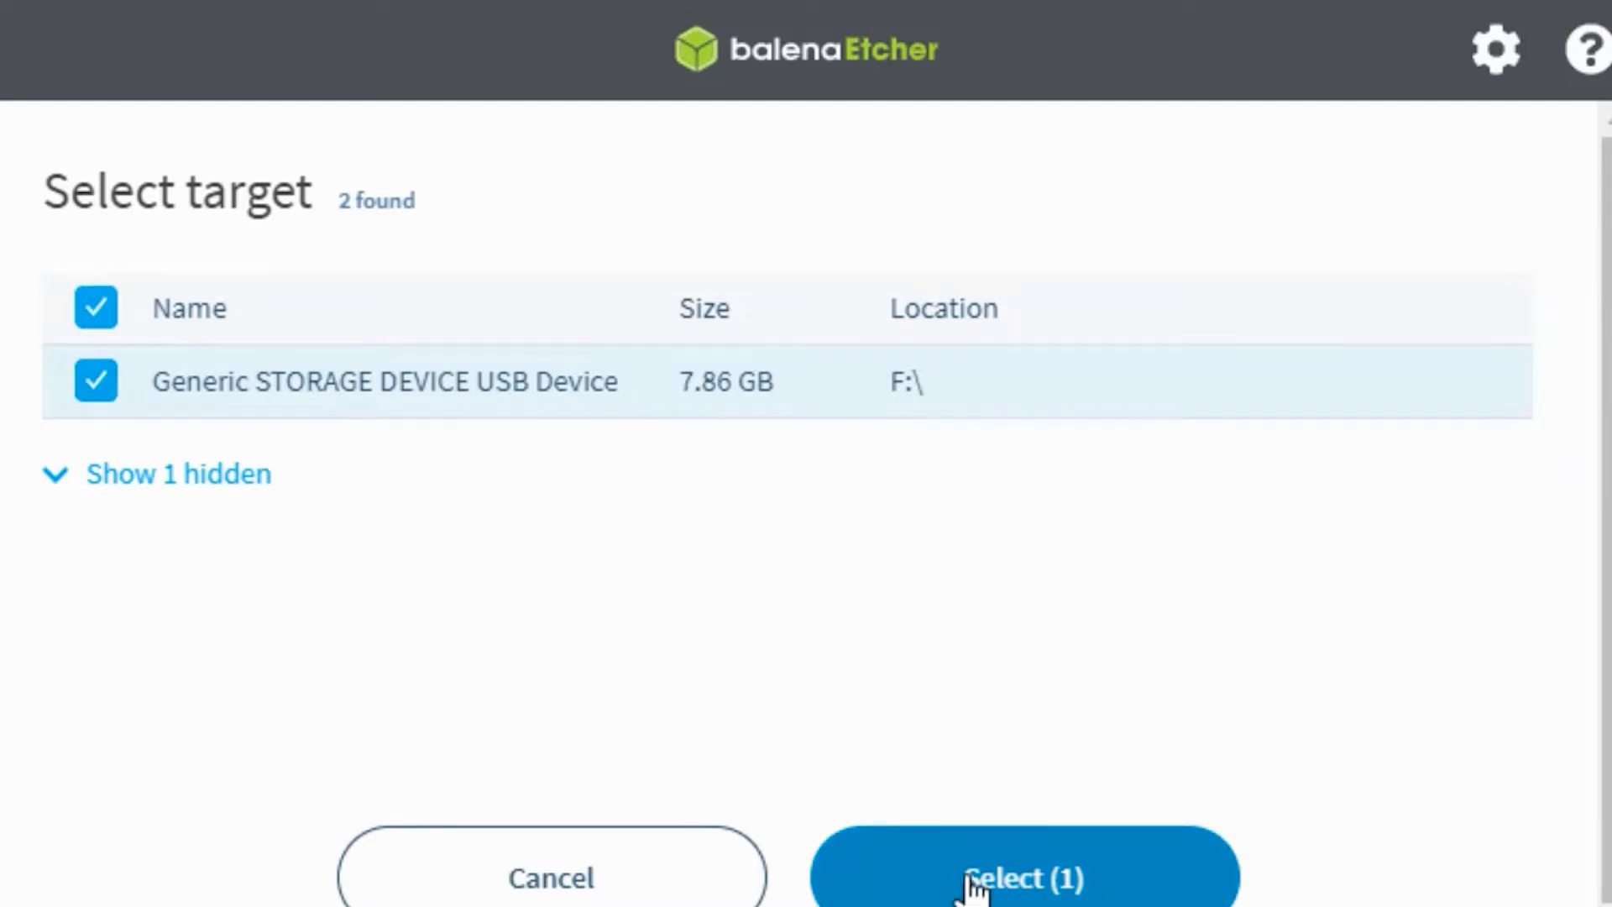
left_click(1022, 877)
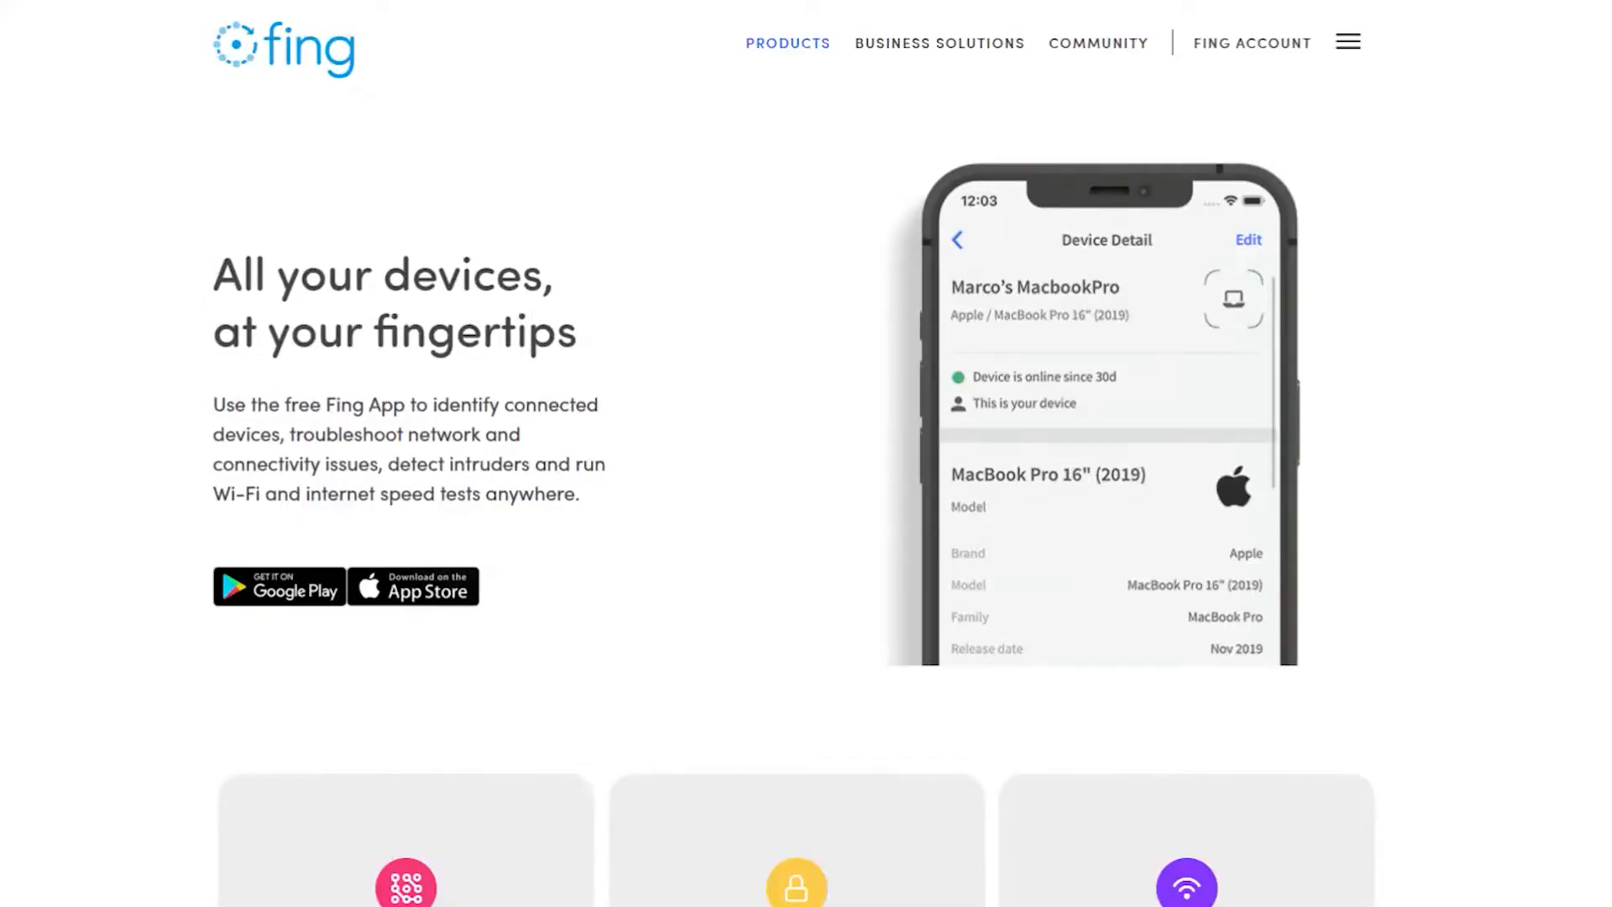
scroll("down", 3)
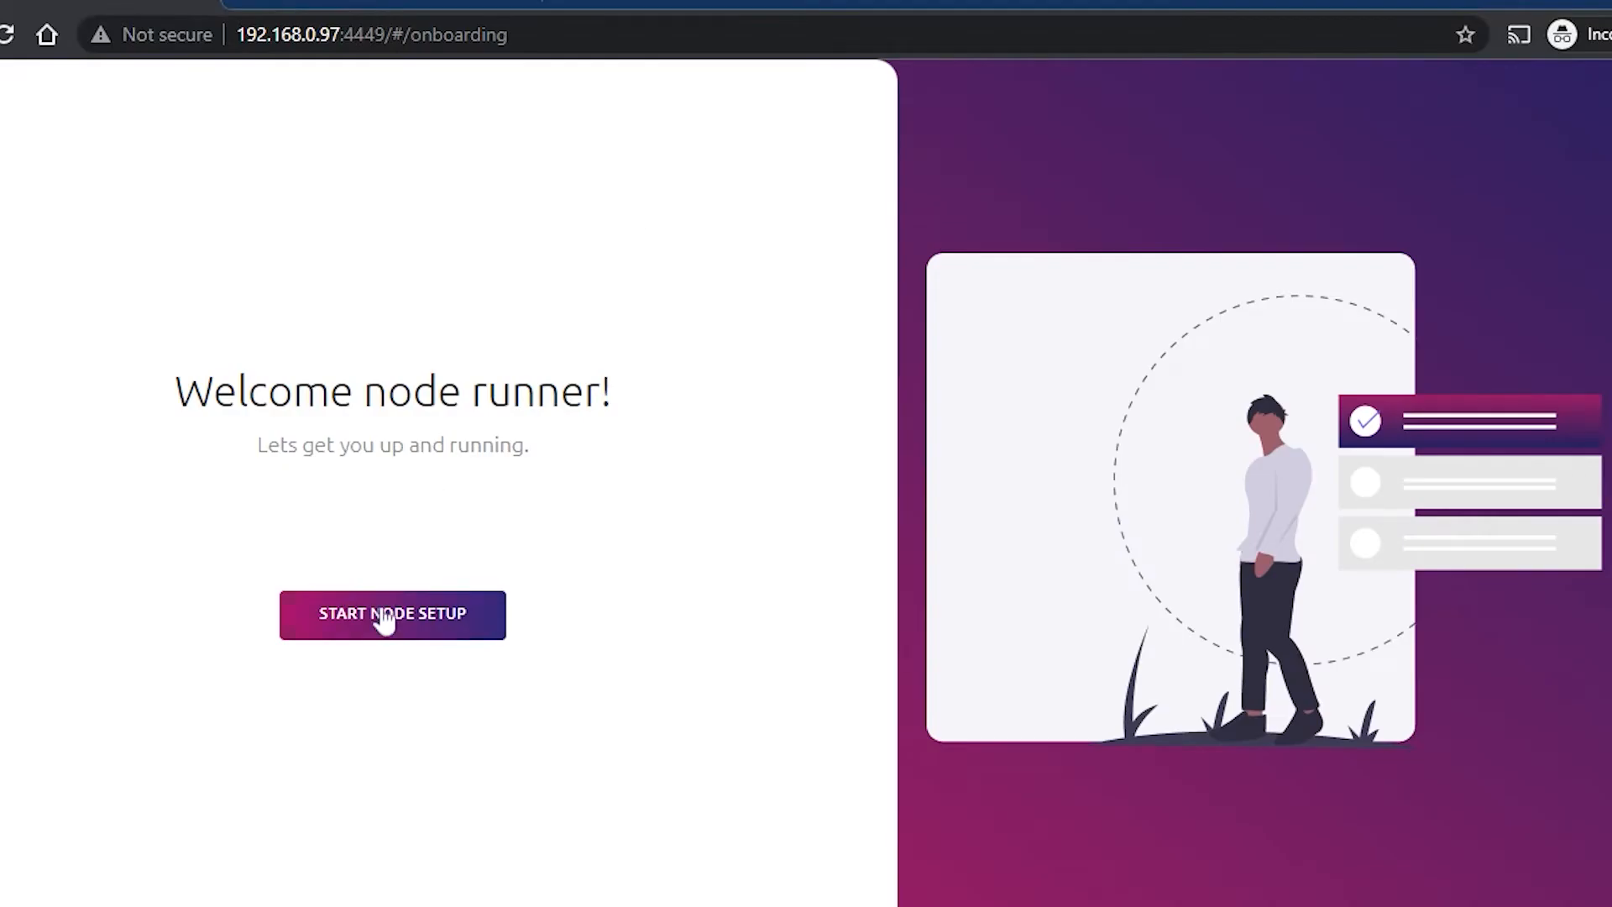
Step: Set the WebUI password, claim the node with the copied mystnodes.com API key, and save
left_click(392, 614)
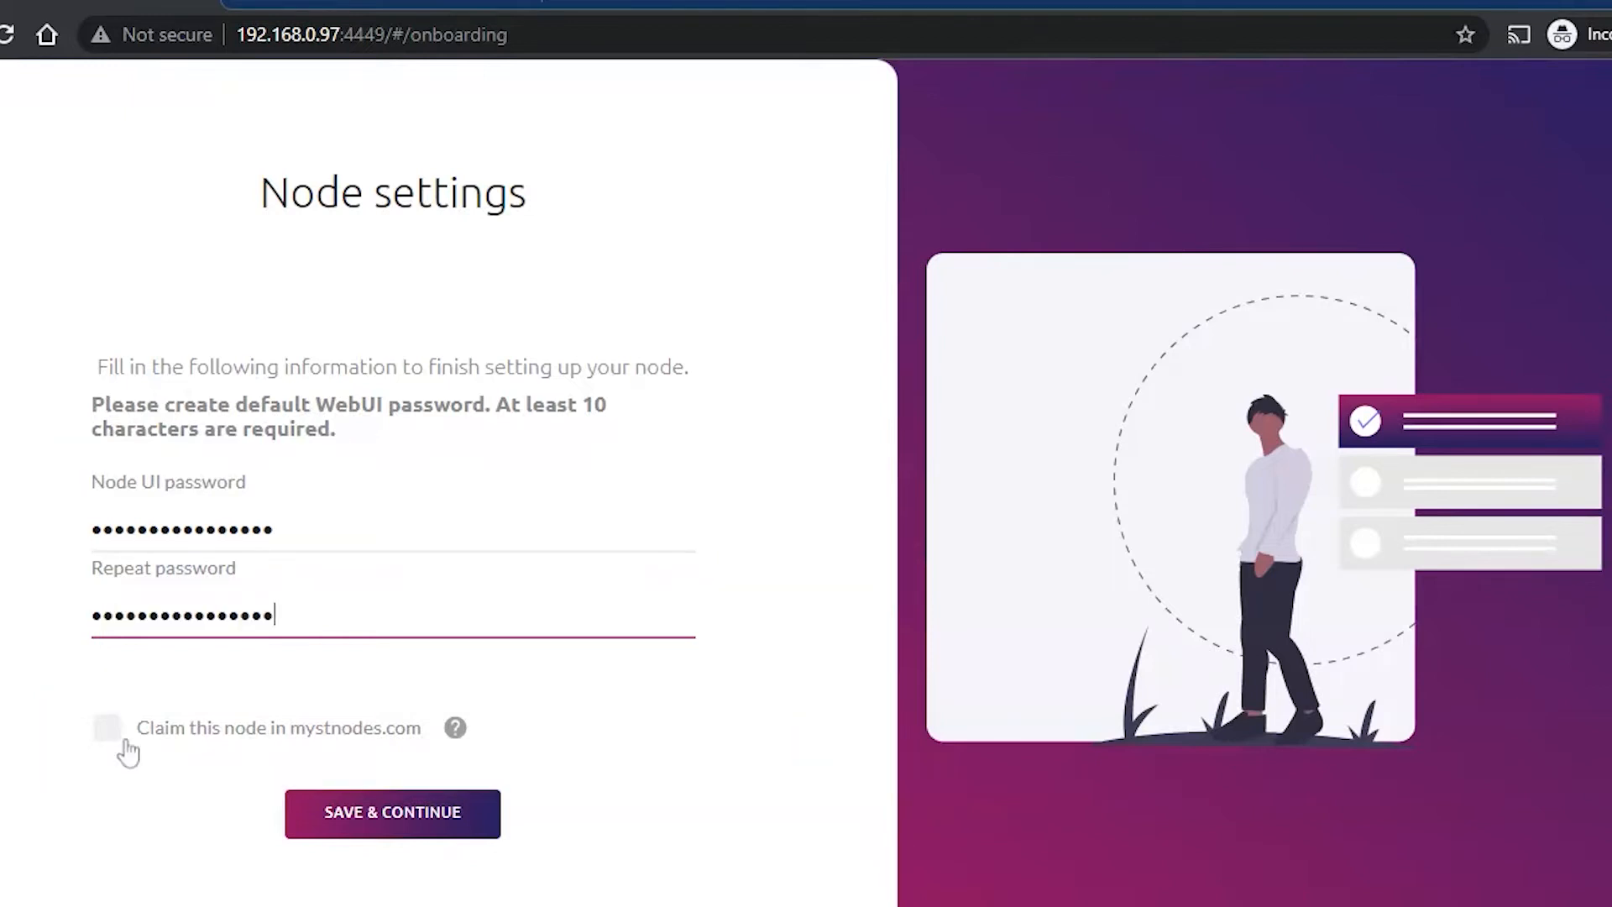
left_click(107, 727)
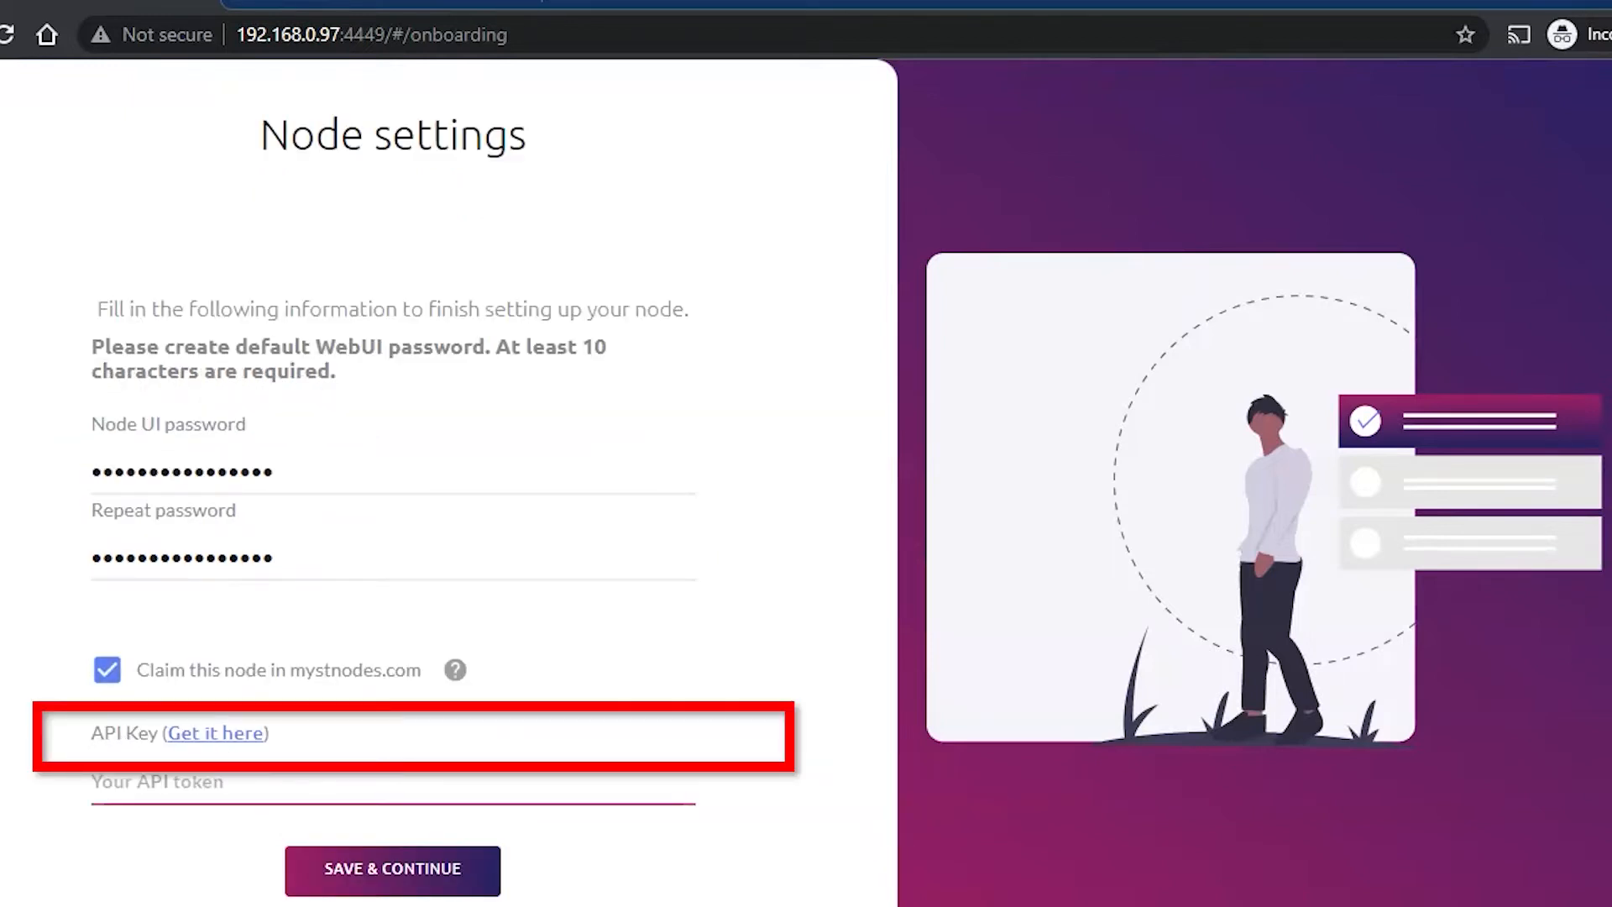
left_click(392, 781)
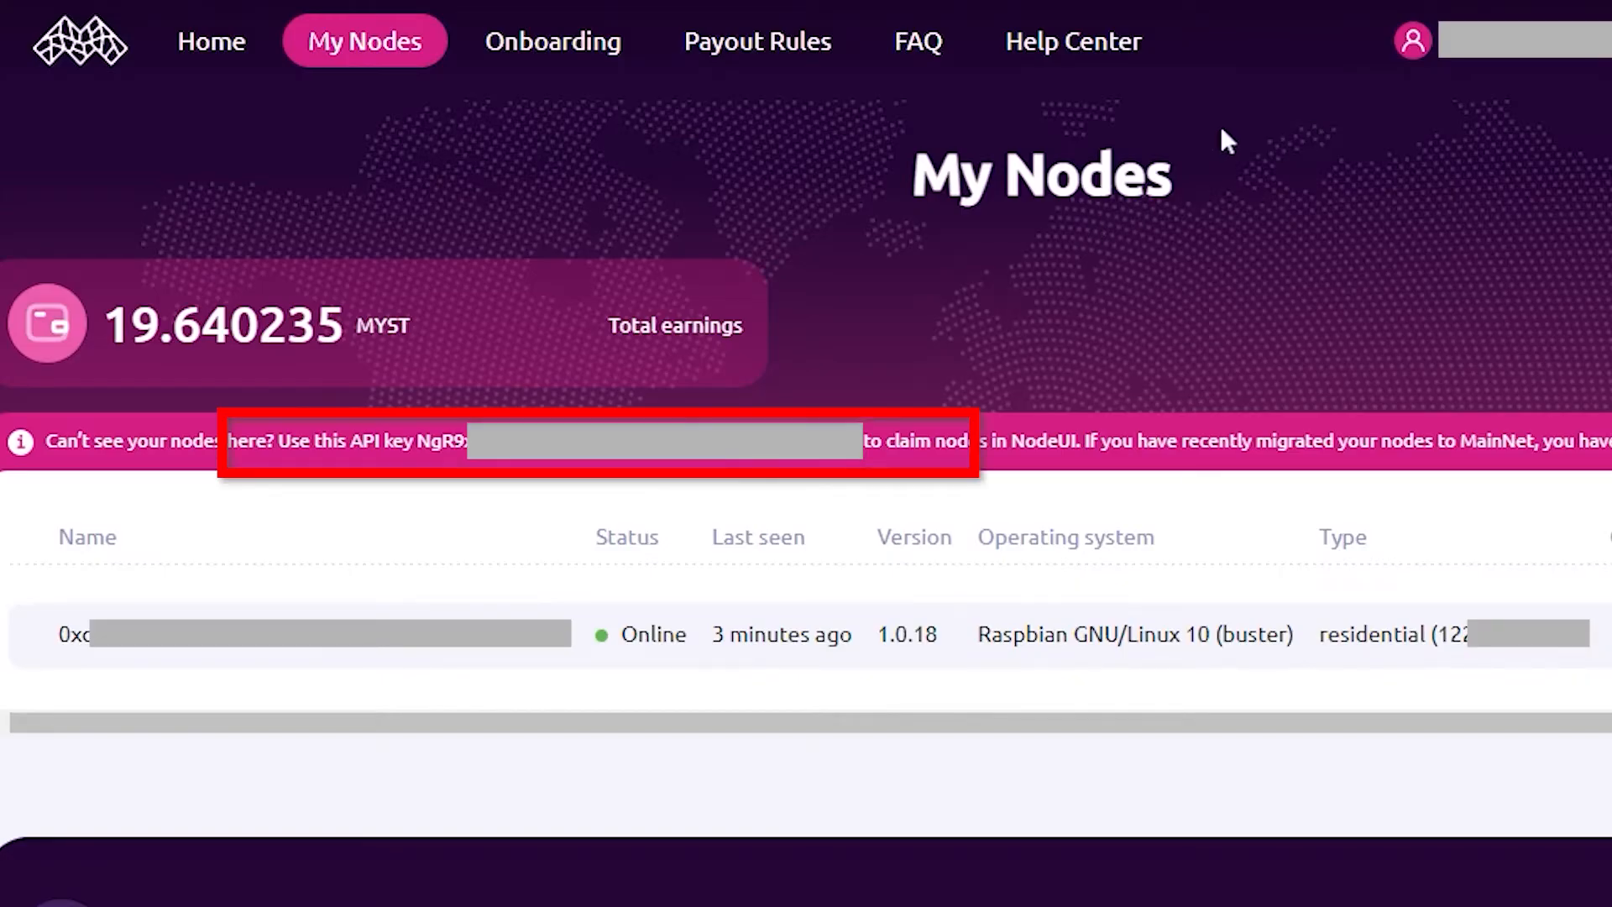
double_click(435, 441)
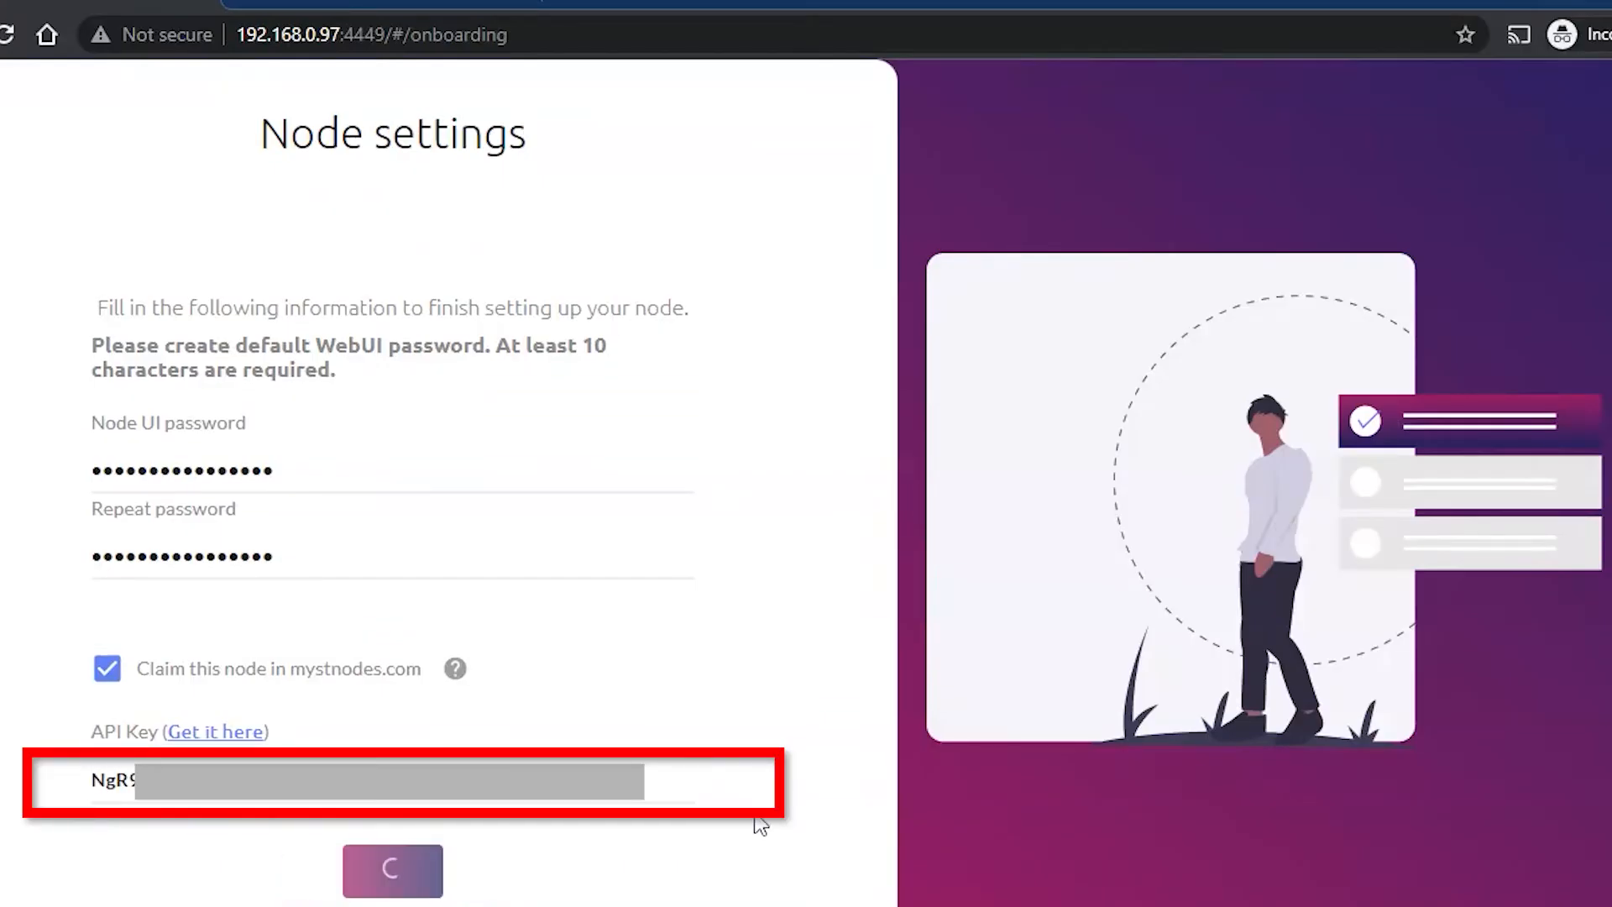
left_click(392, 869)
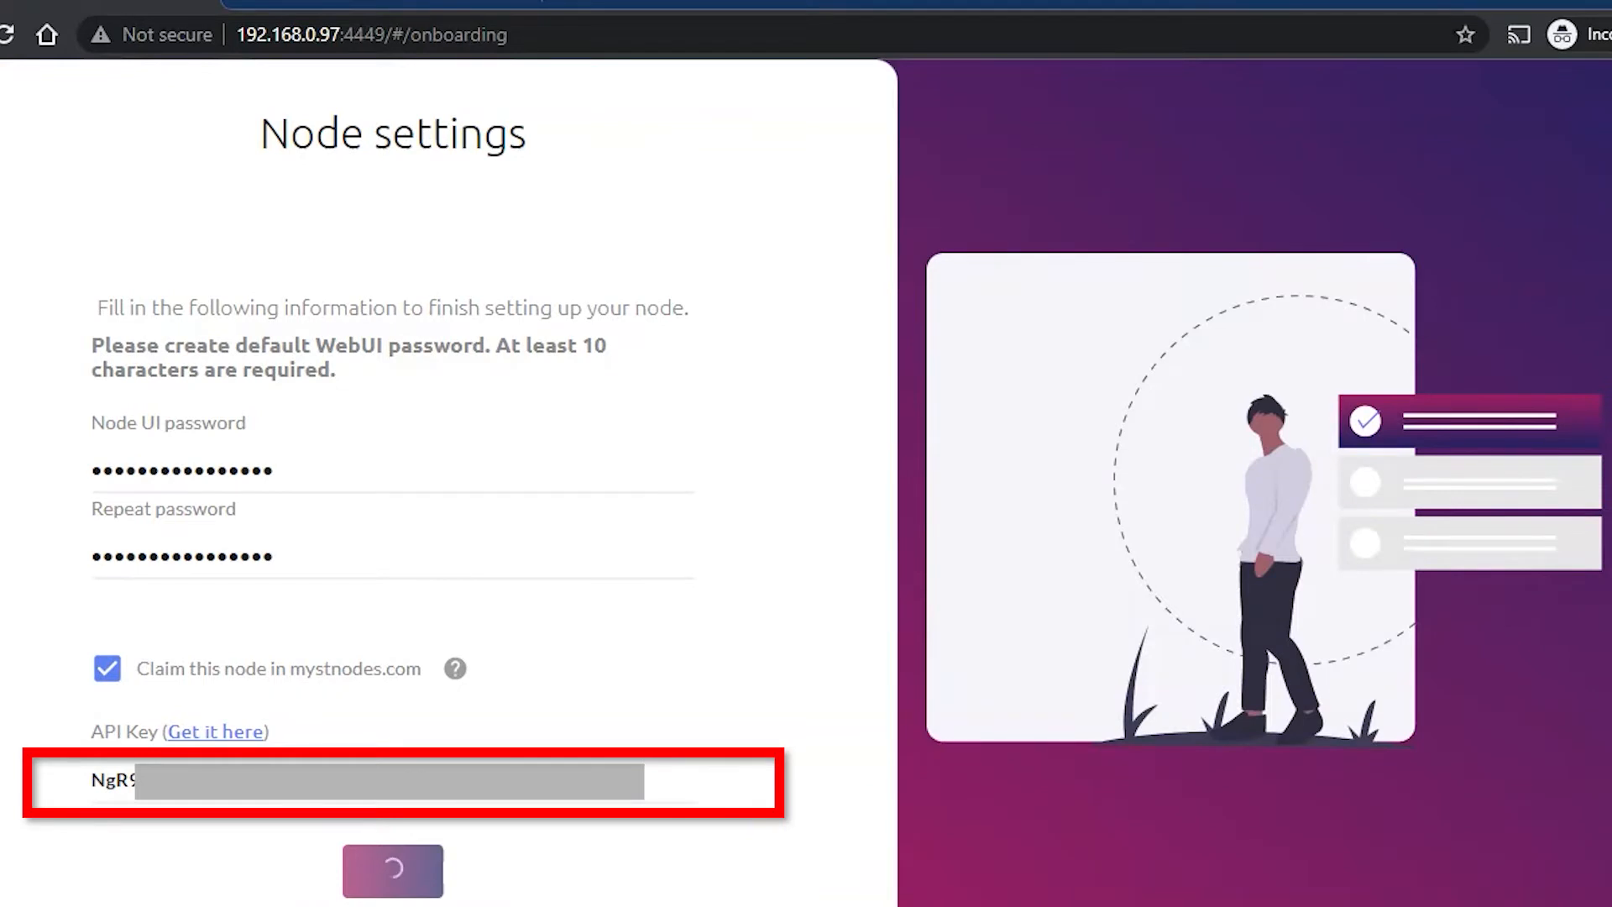
left_click(392, 871)
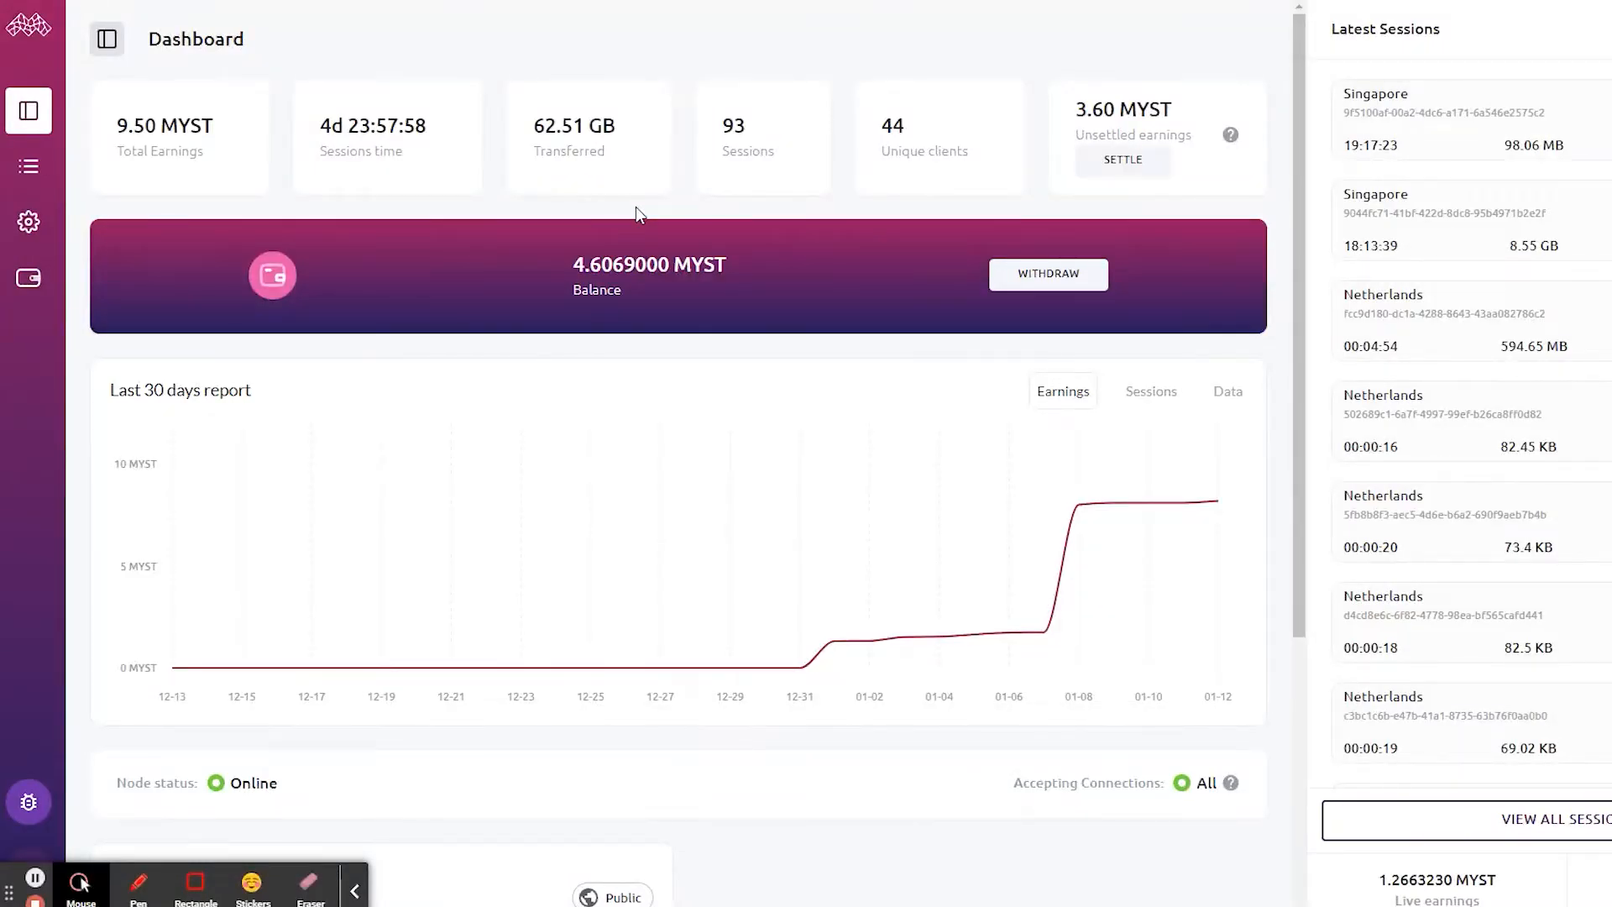
mouse_move(603, 230)
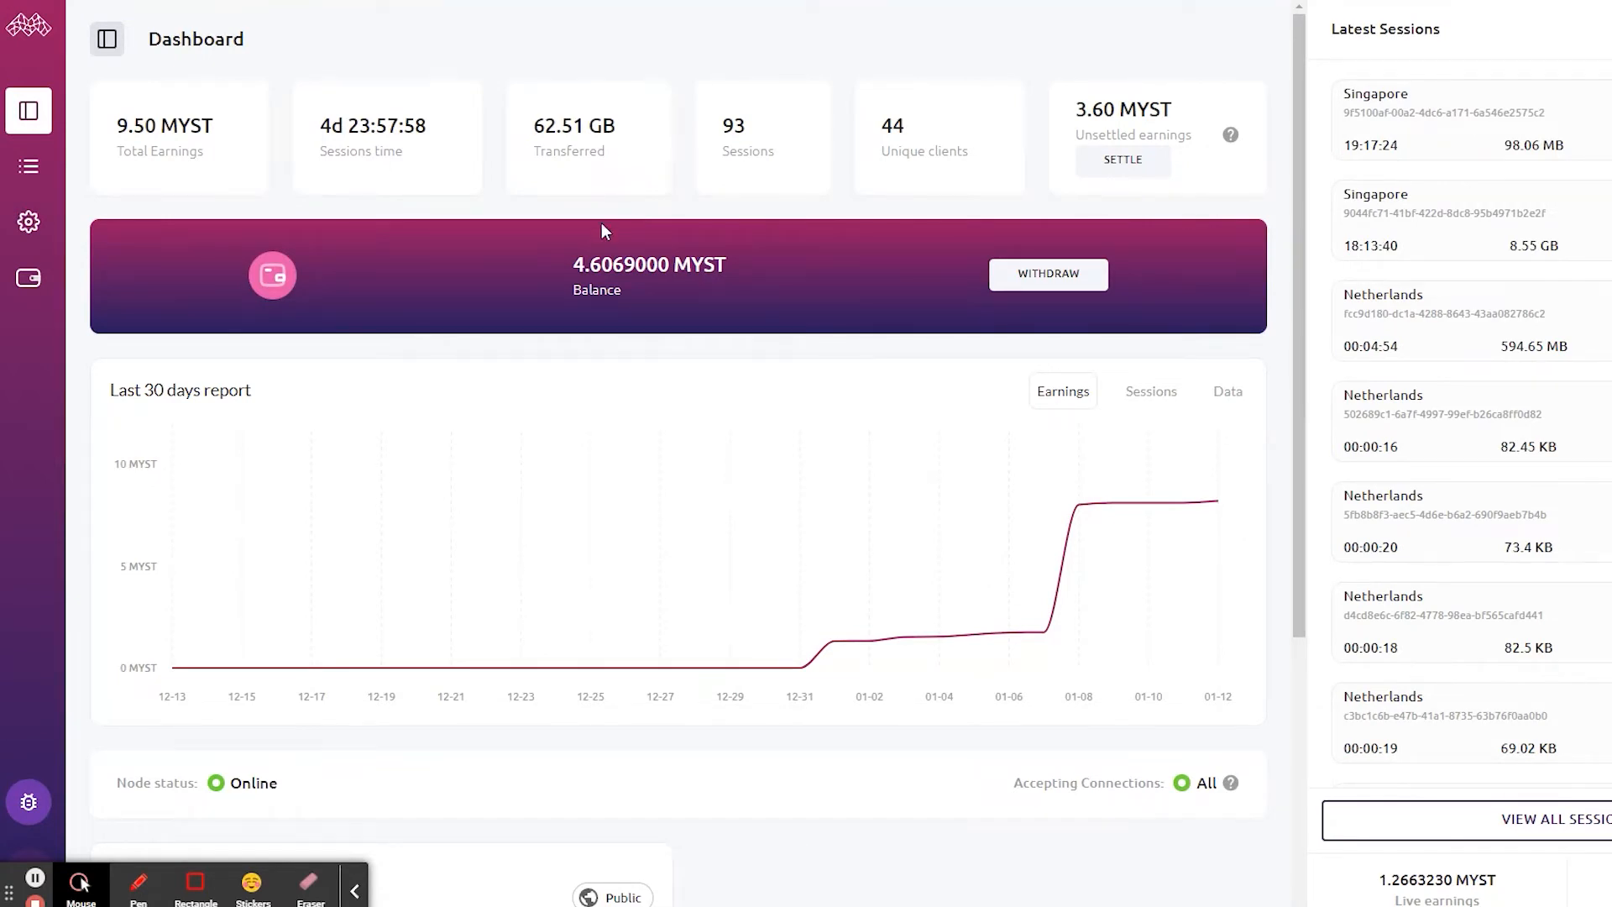
mouse_move(179, 239)
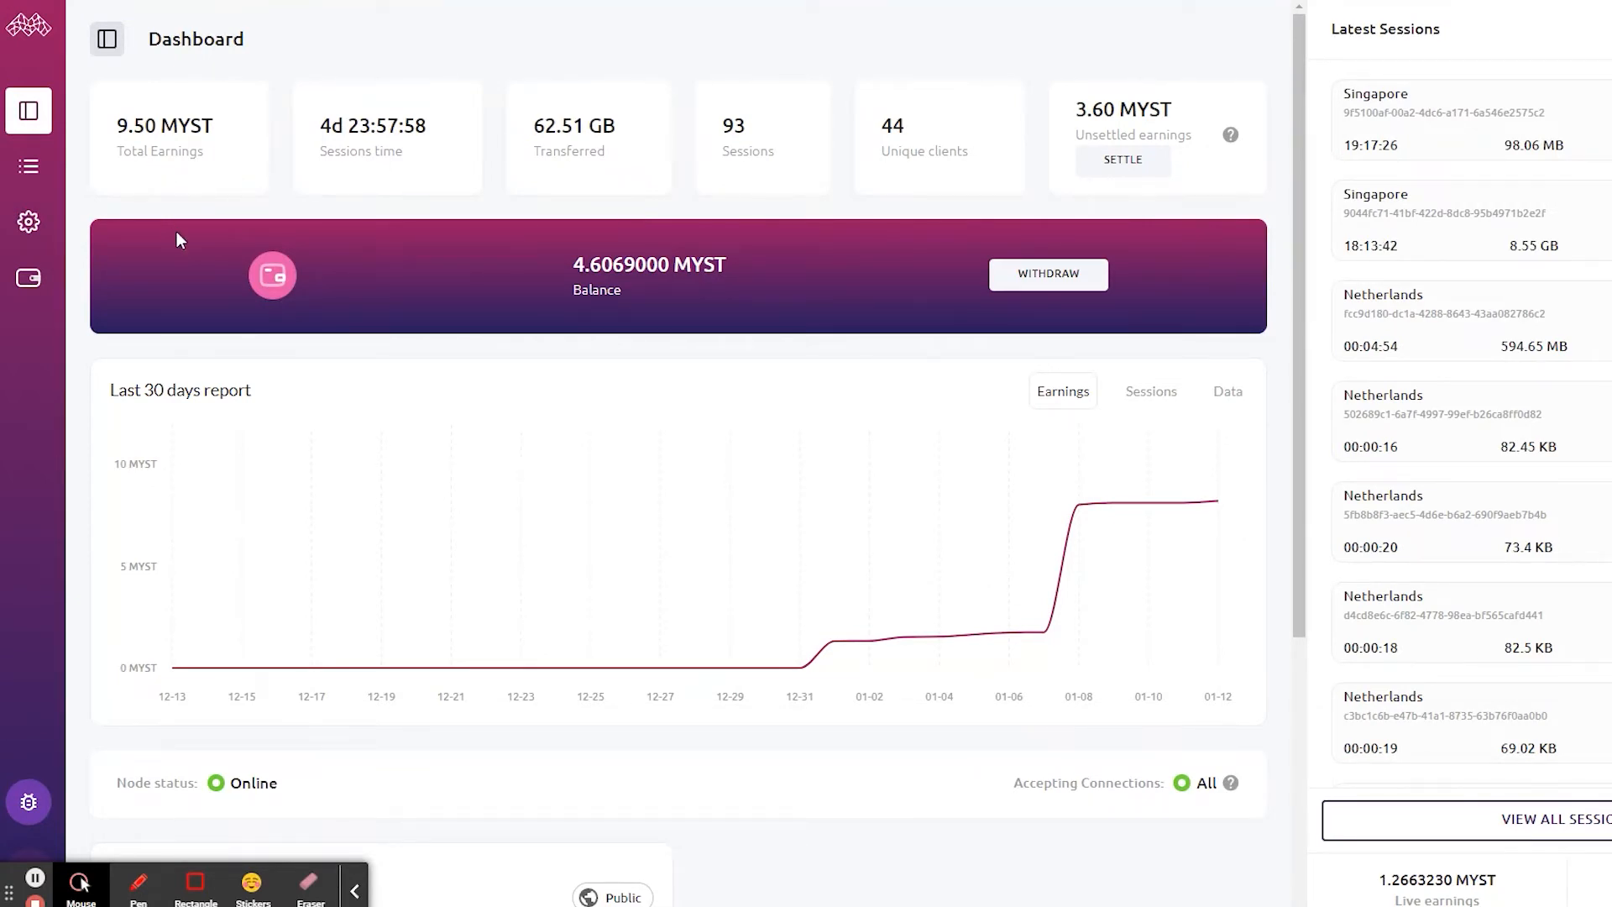
mouse_move(184, 219)
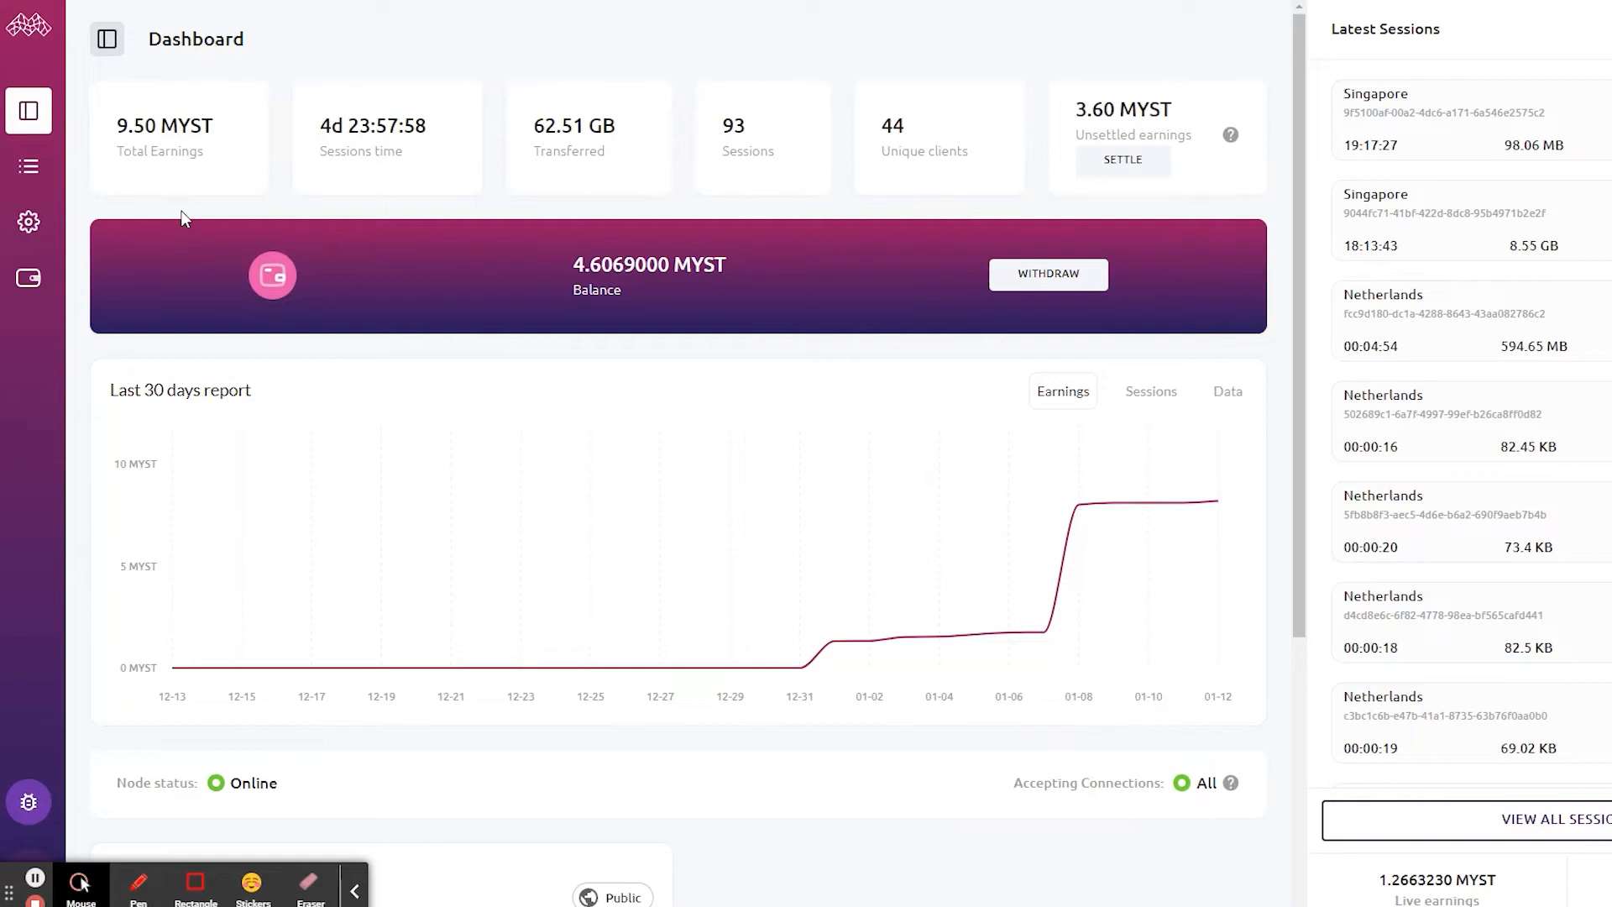
left_click_drag(72, 74, 275, 203)
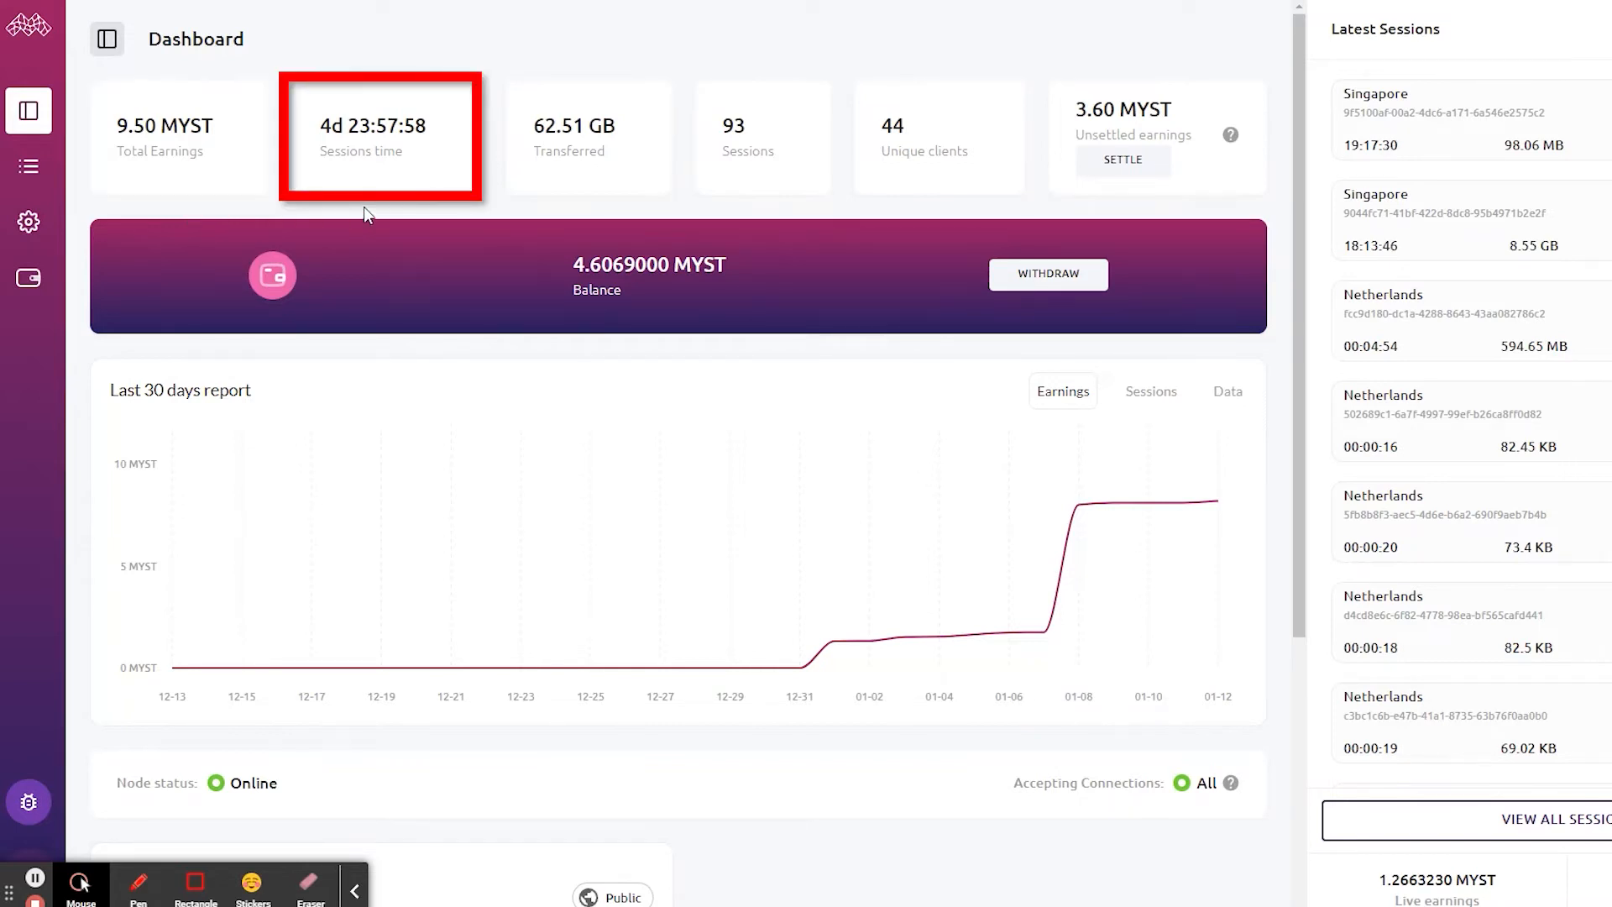
mouse_move(577, 134)
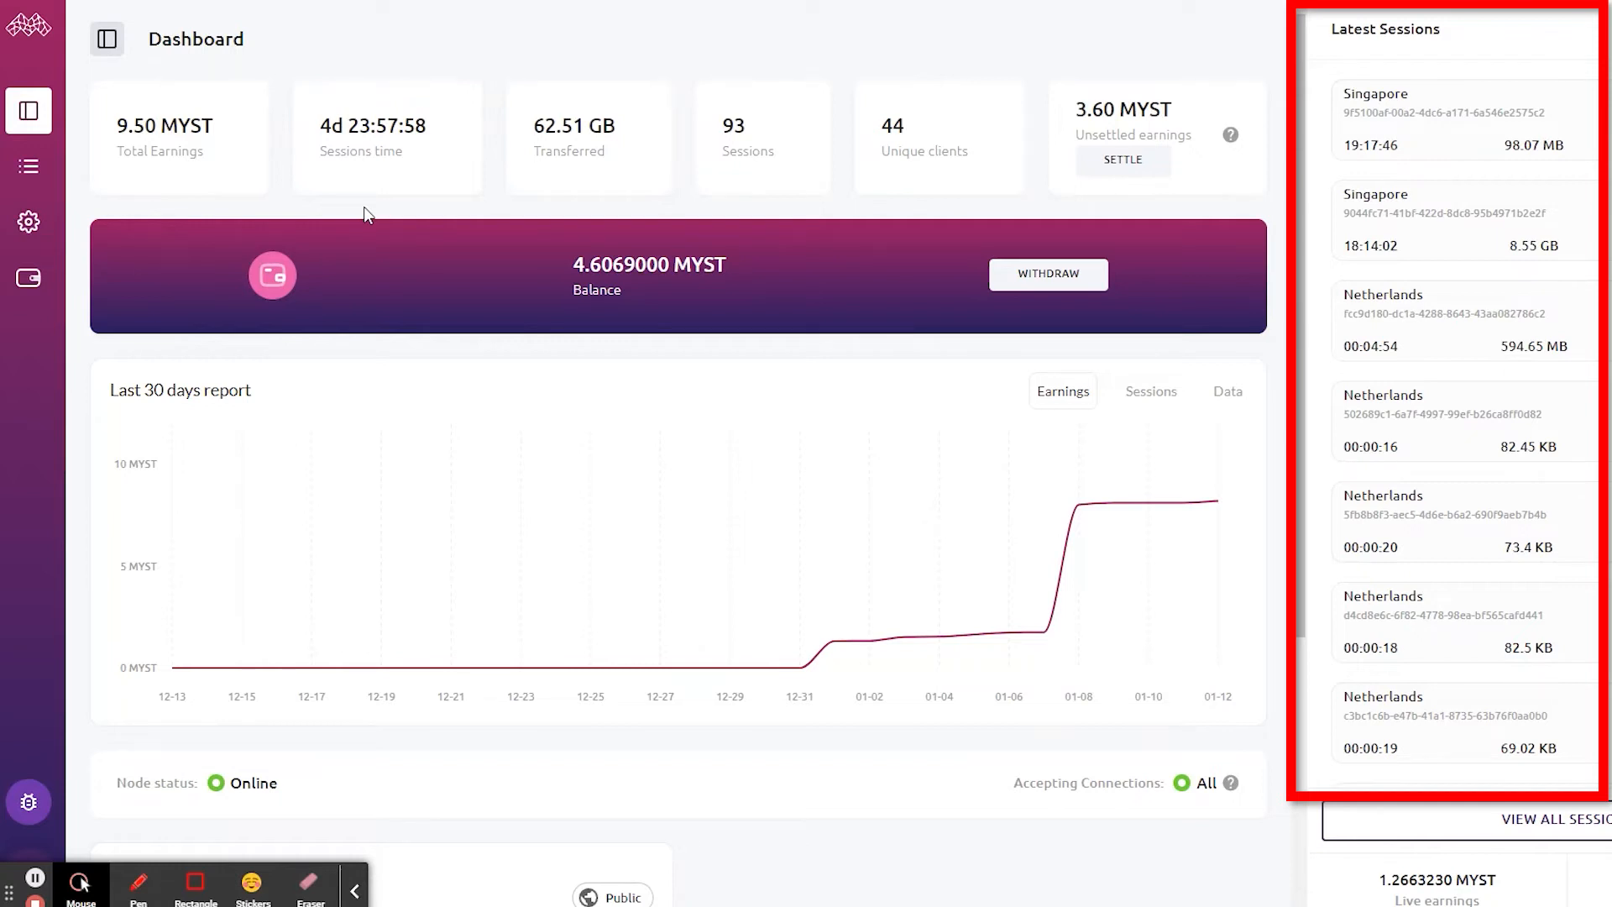
left_click(1150, 391)
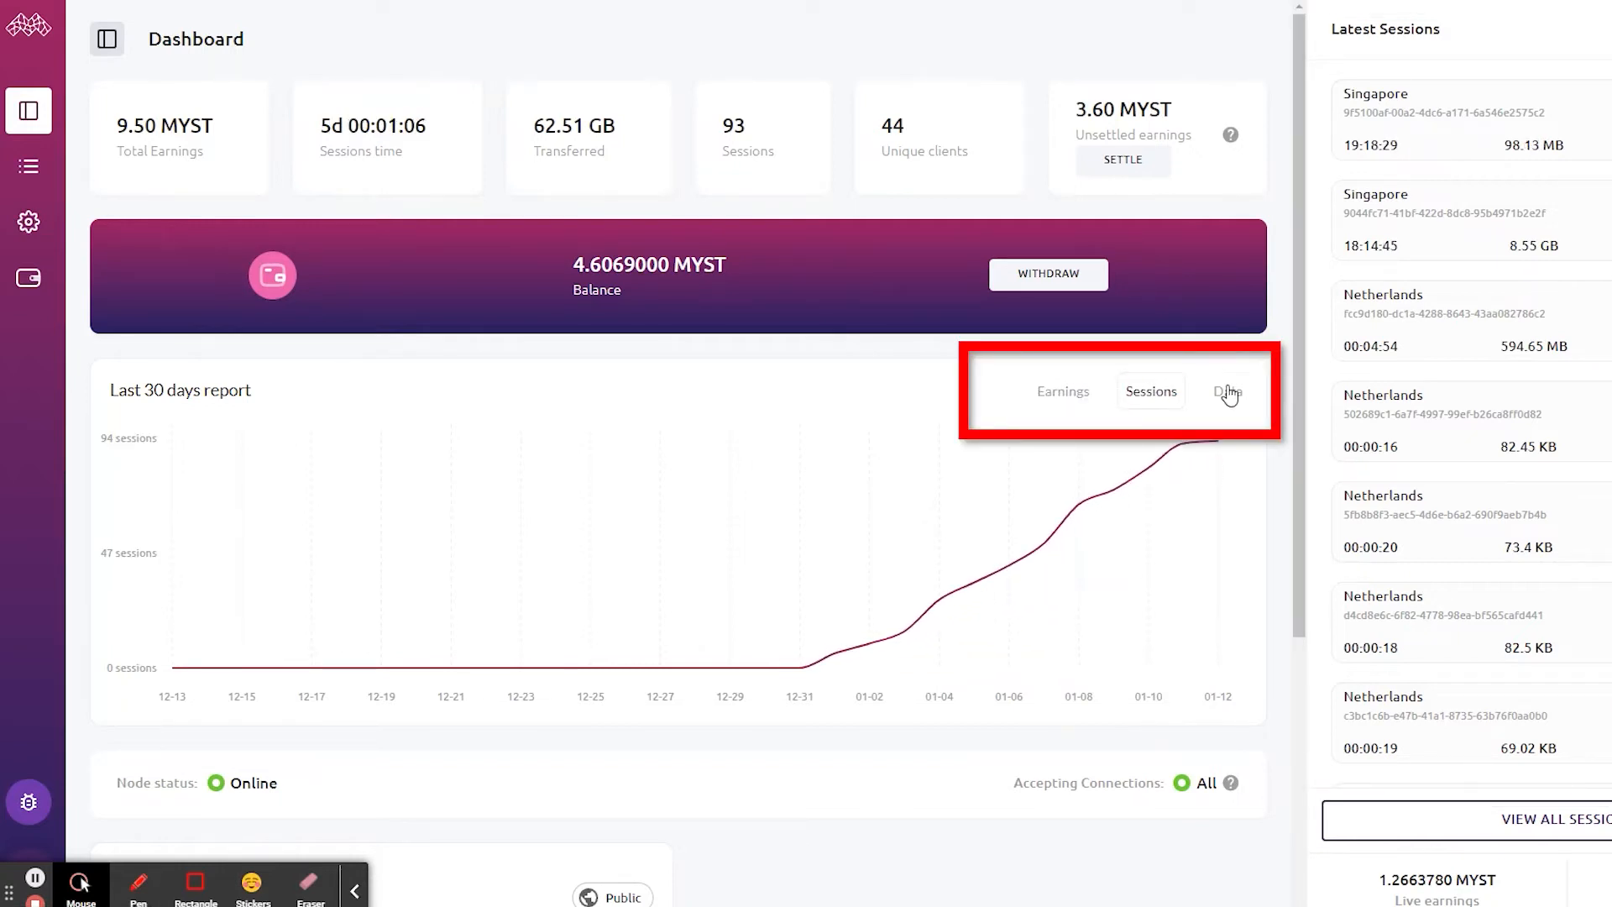
left_click(1062, 391)
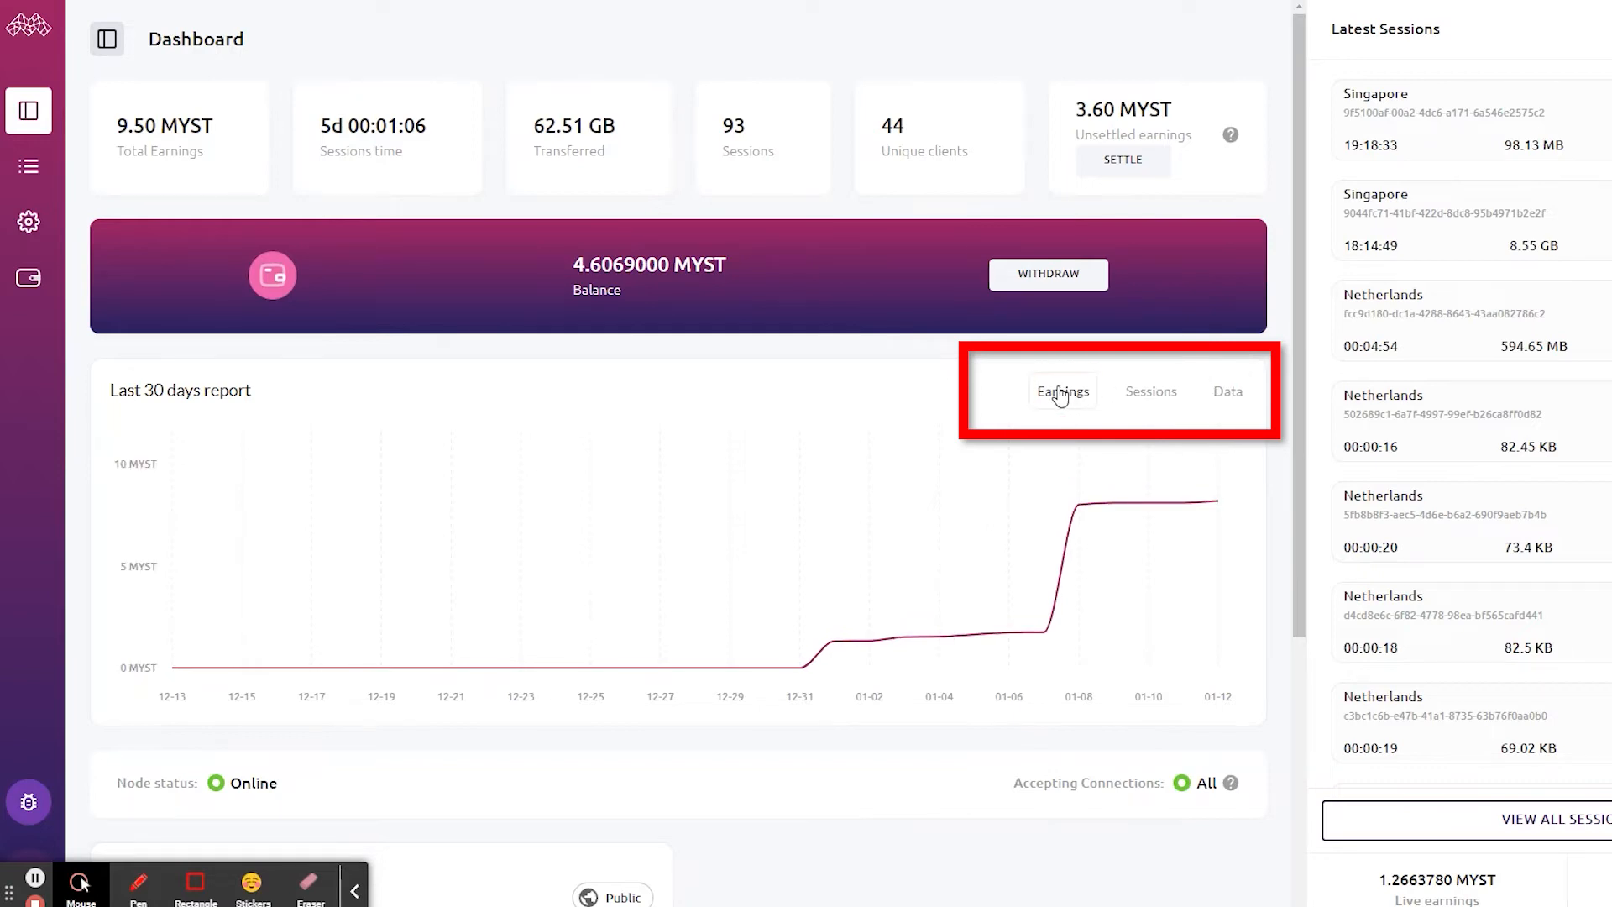
scroll("down", 3)
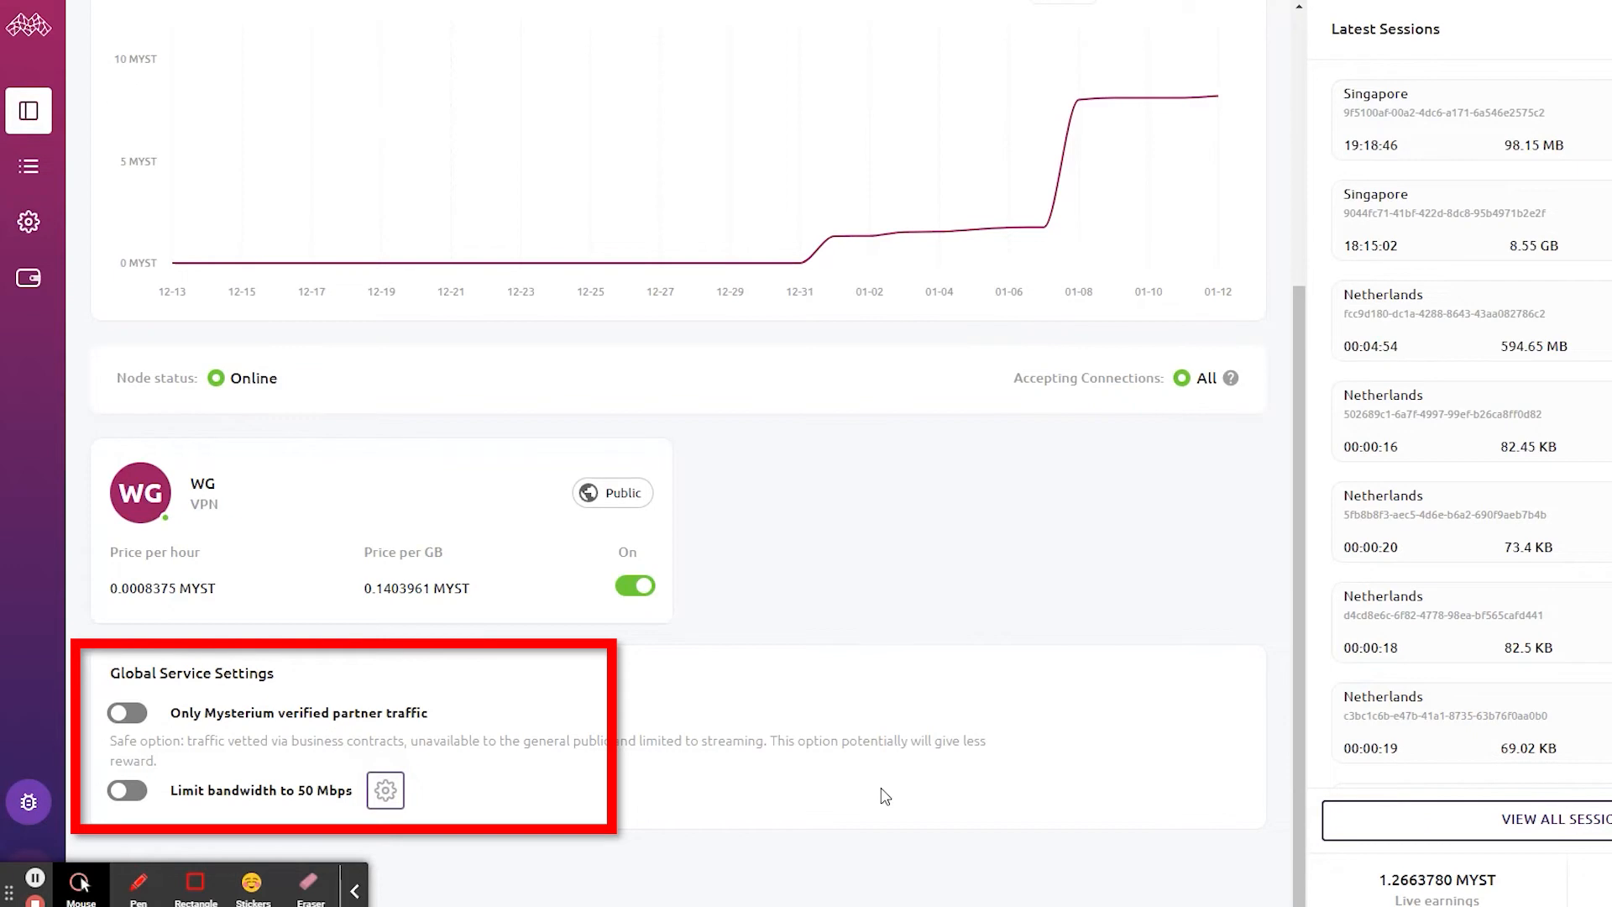
left_click(28, 166)
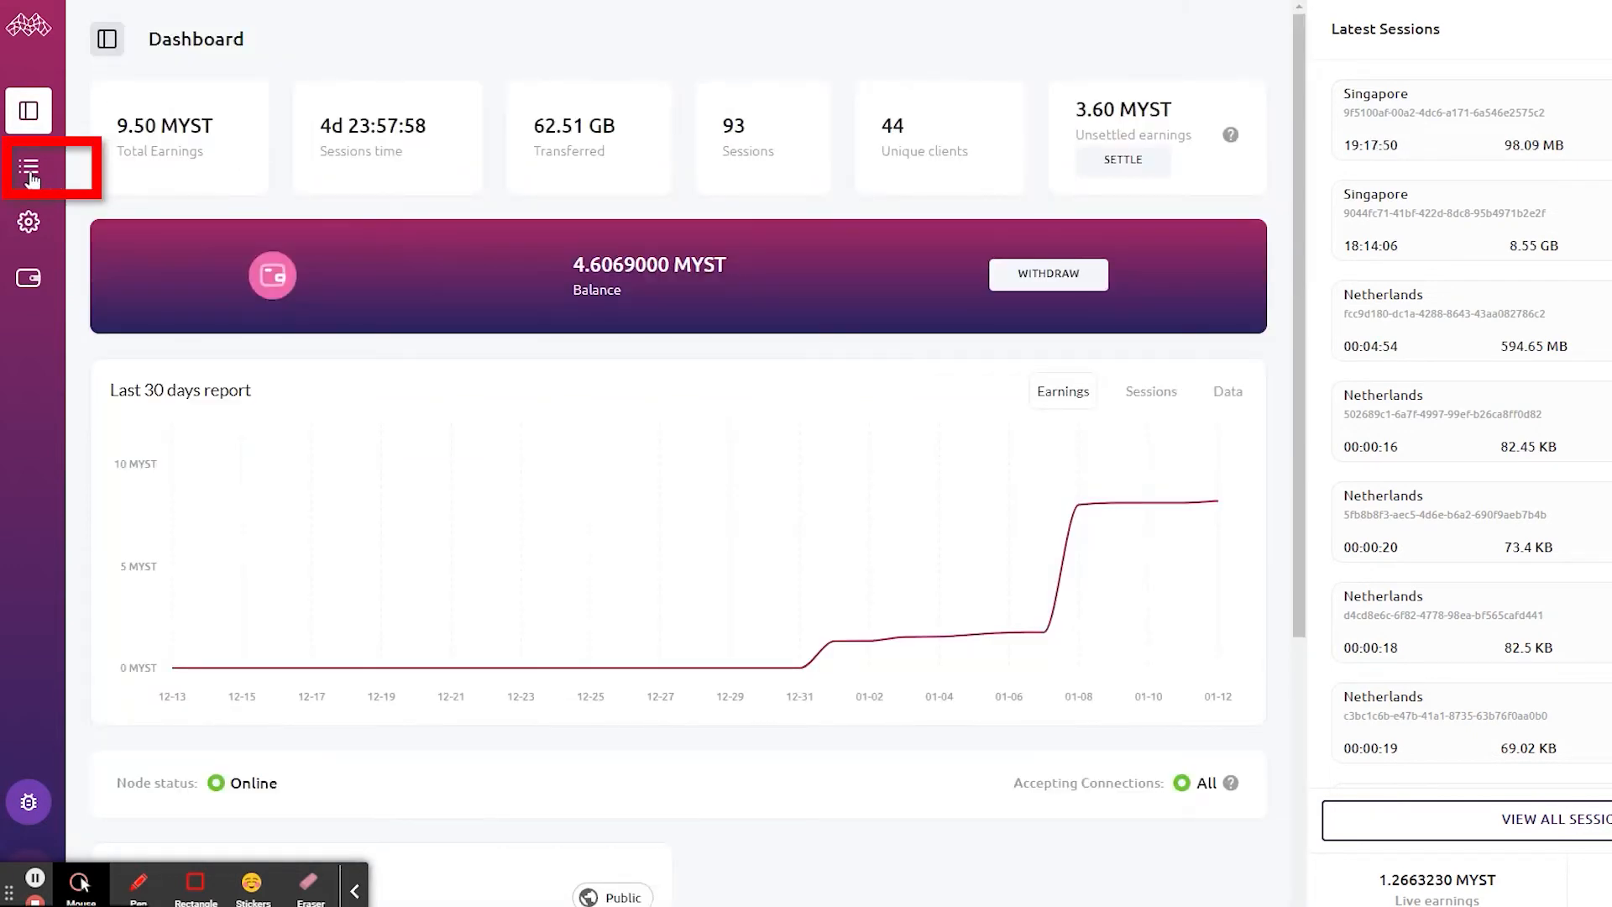
Step: Review past sessions' countries, durations, earnings and data, then go to Settings
left_click(29, 168)
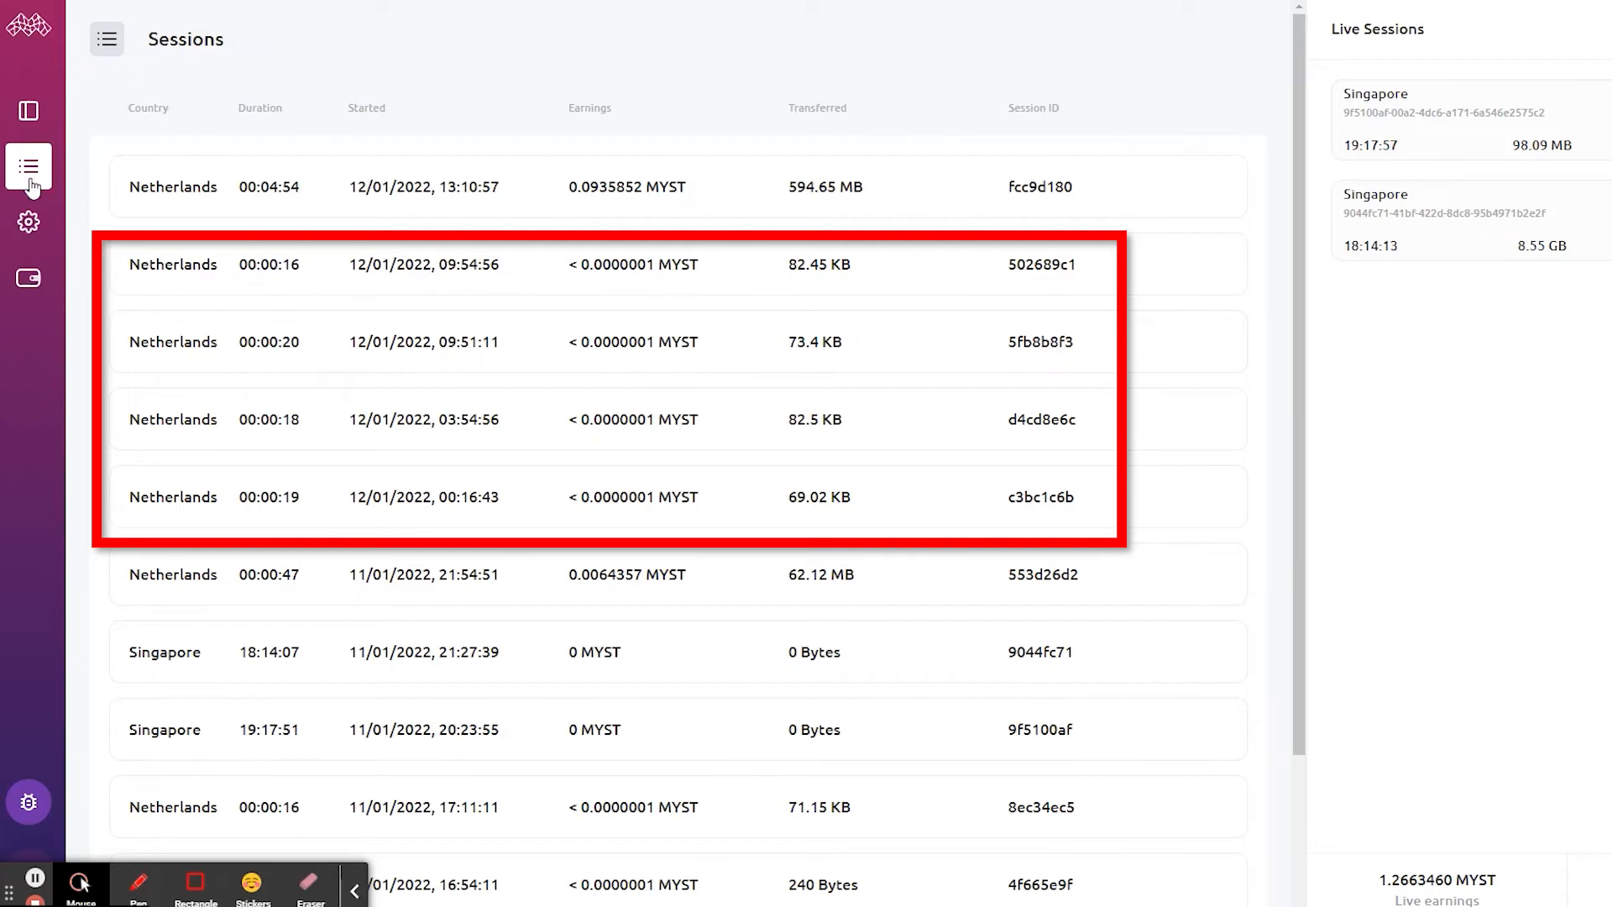
left_click(29, 222)
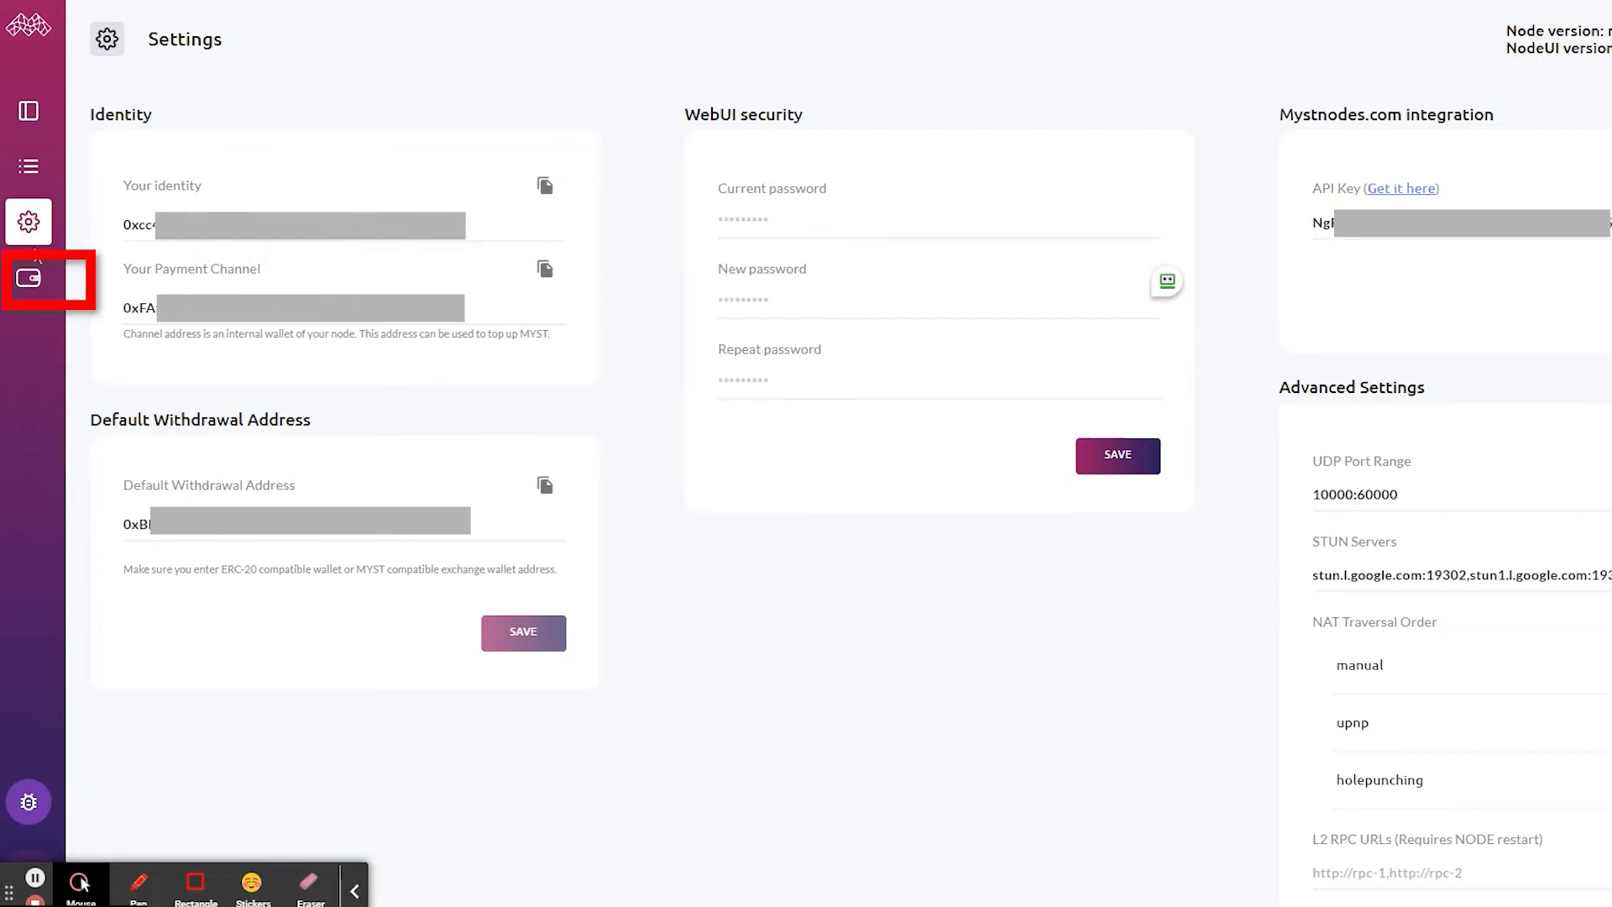
Step: Open the Wallet page showing balance, unsettled earnings and withdrawal history
left_click(29, 279)
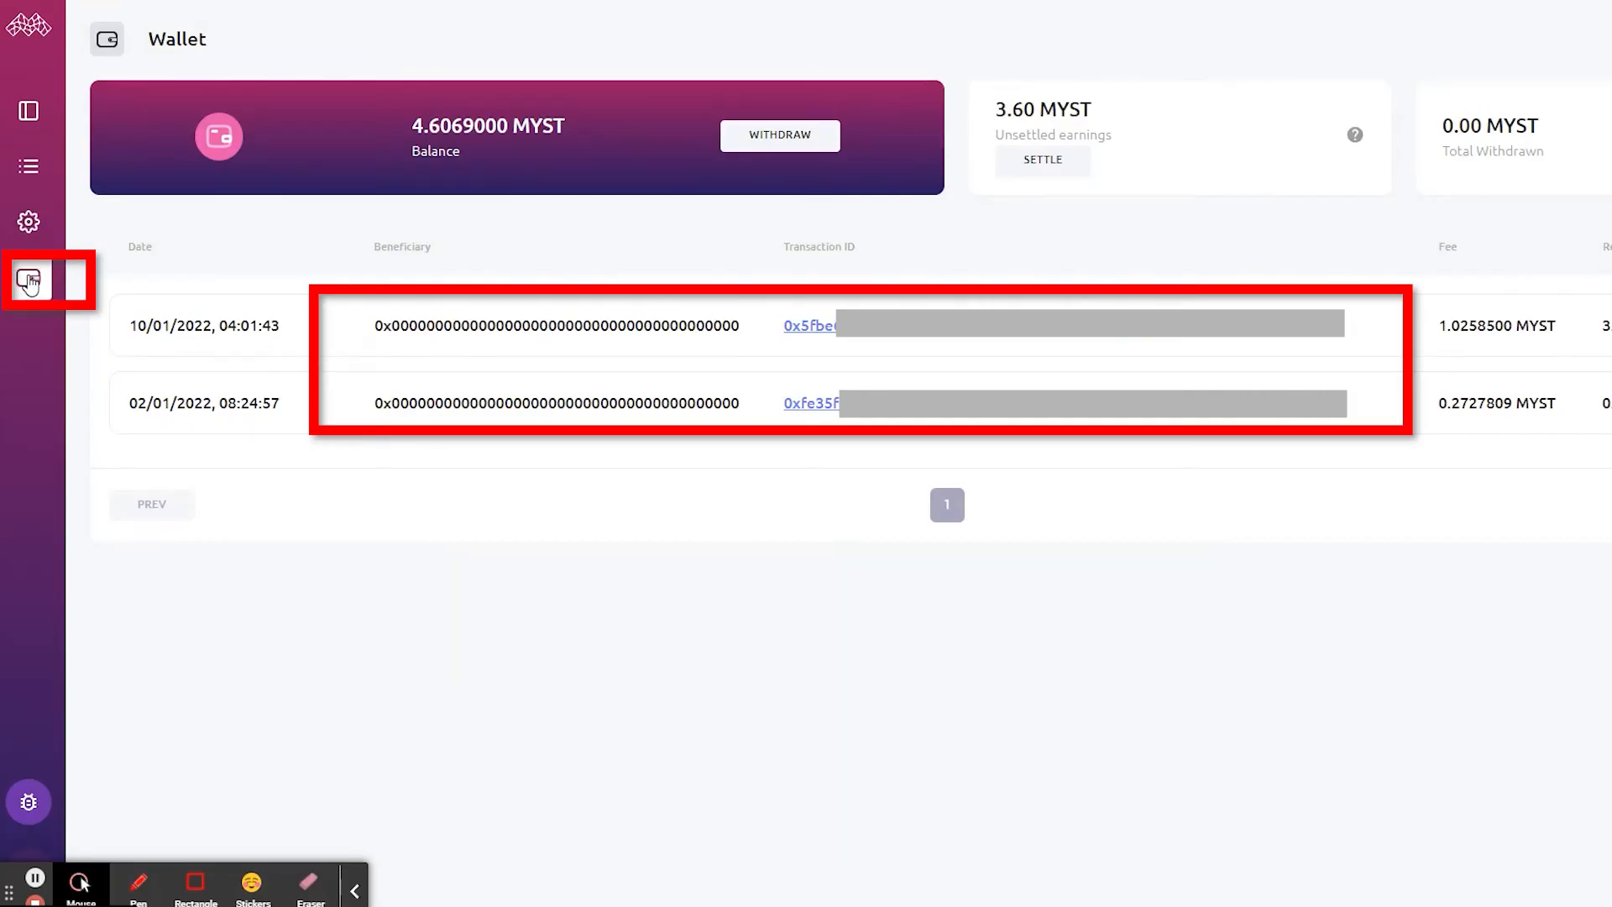